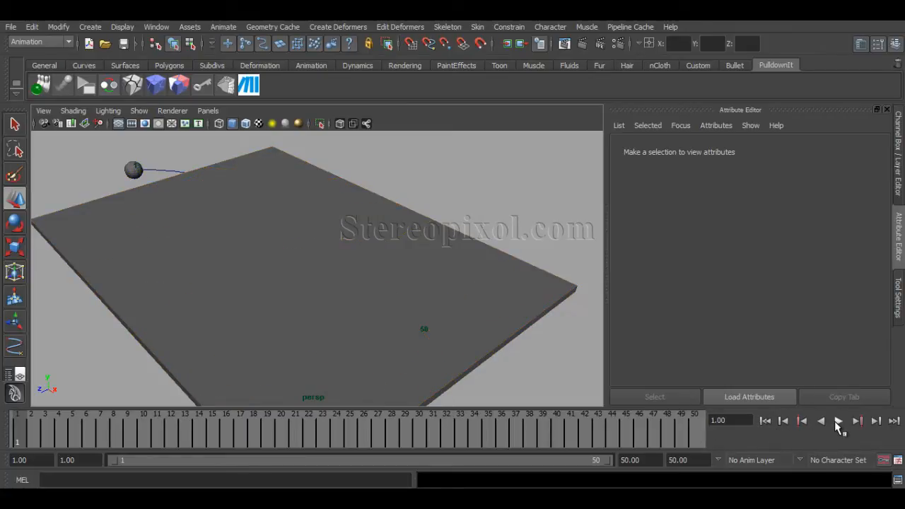
# Step: Preview the finished animation, then look down on the flattened slab in a fresh scene
pyautogui.click(839, 422)
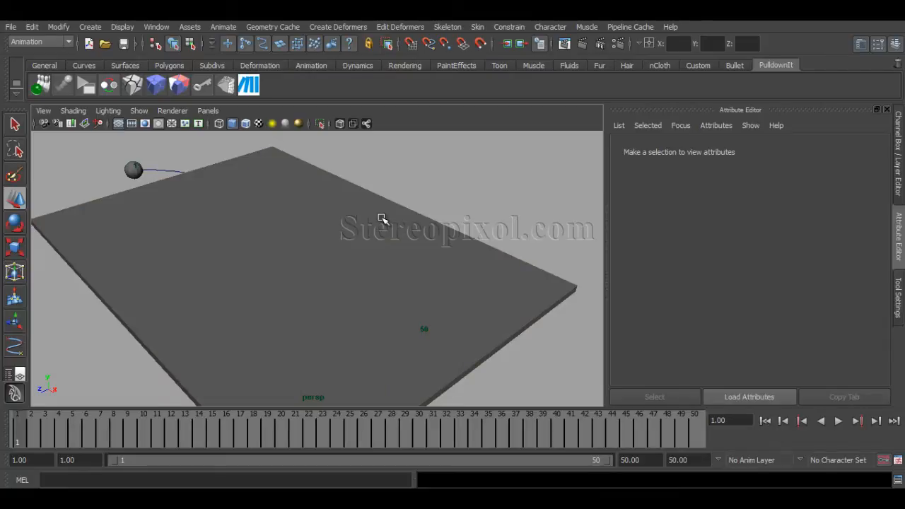
pyautogui.moveTo(430, 179)
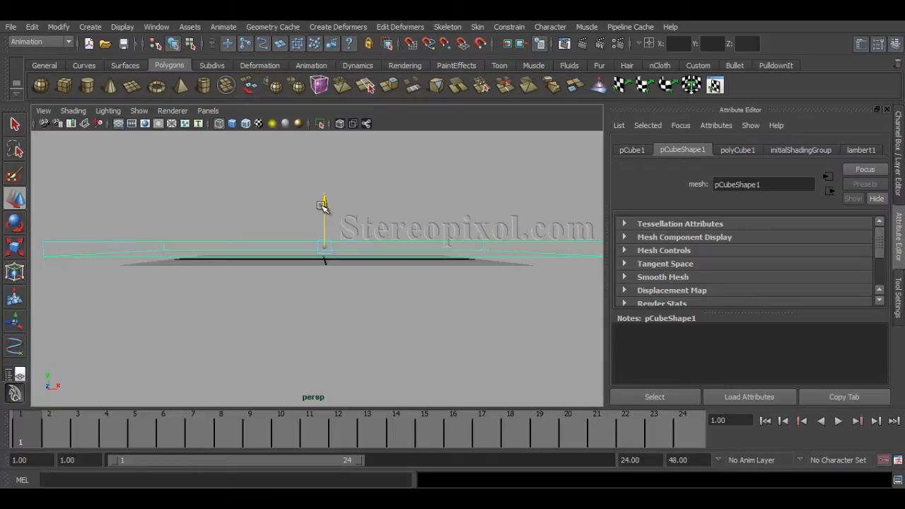
pyautogui.moveTo(322, 205); pyautogui.dragTo(354, 303)
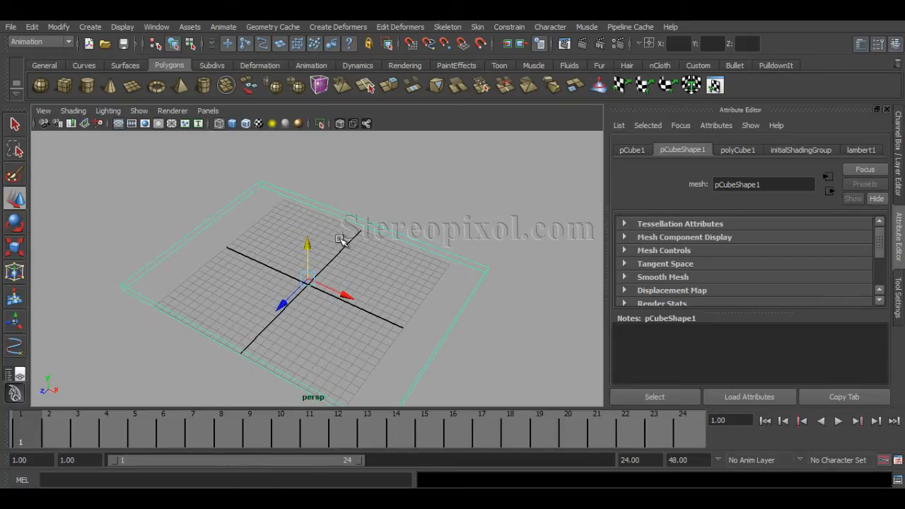
# Step: Draw a CV curve sweeping across the slab and off its edge, leaving nothing selected
pyautogui.click(83, 65)
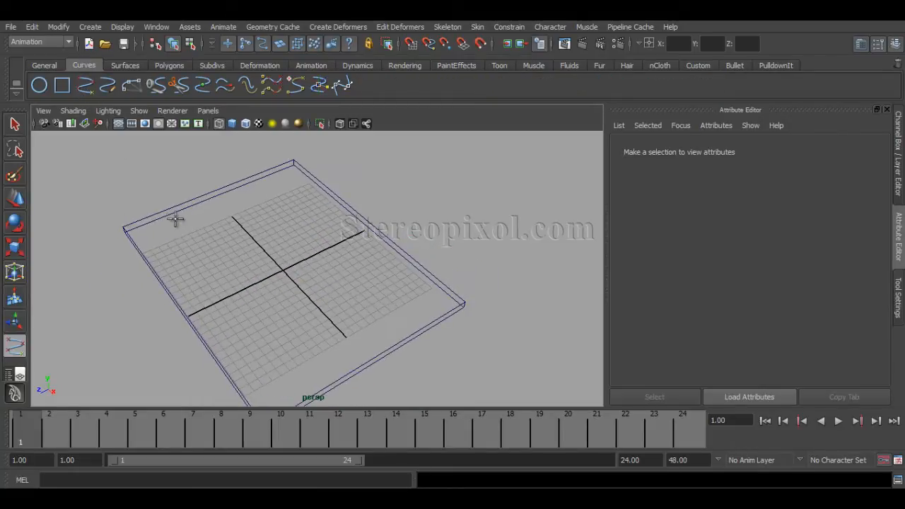
pyautogui.moveTo(193, 178)
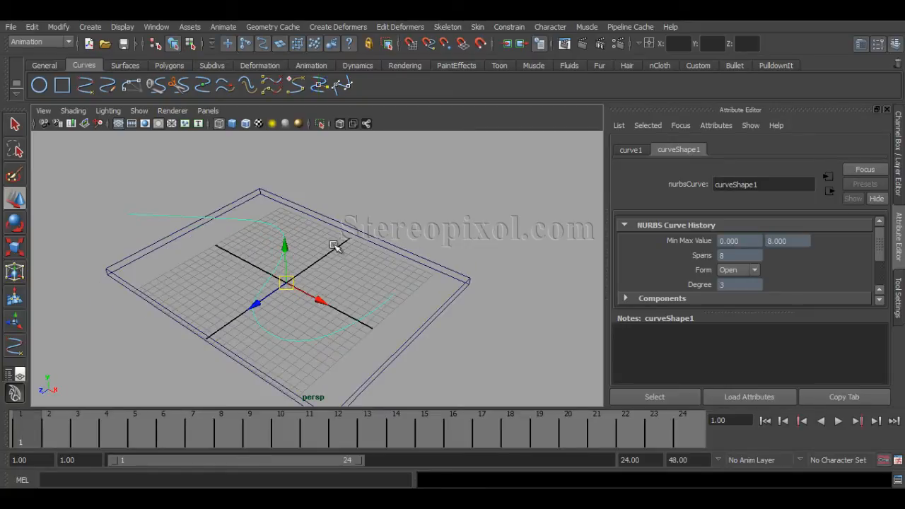
pyautogui.click(394, 190)
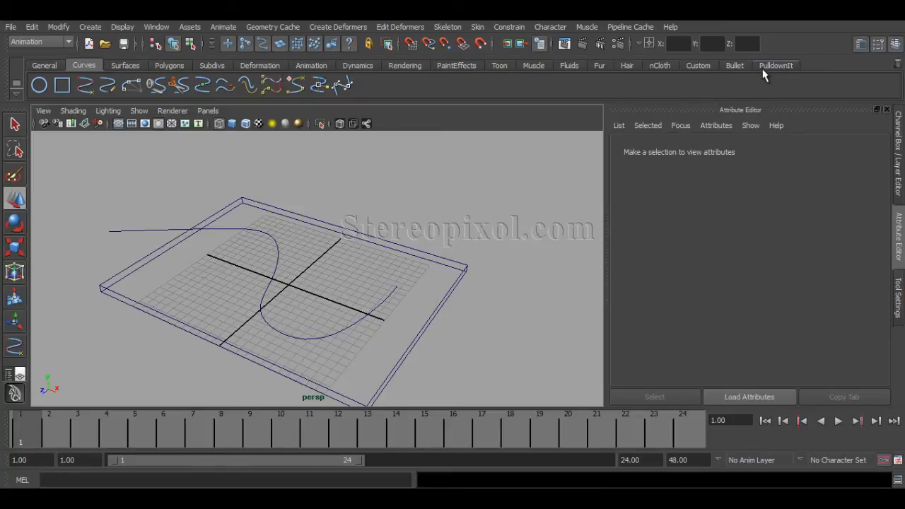
pyautogui.click(775, 65)
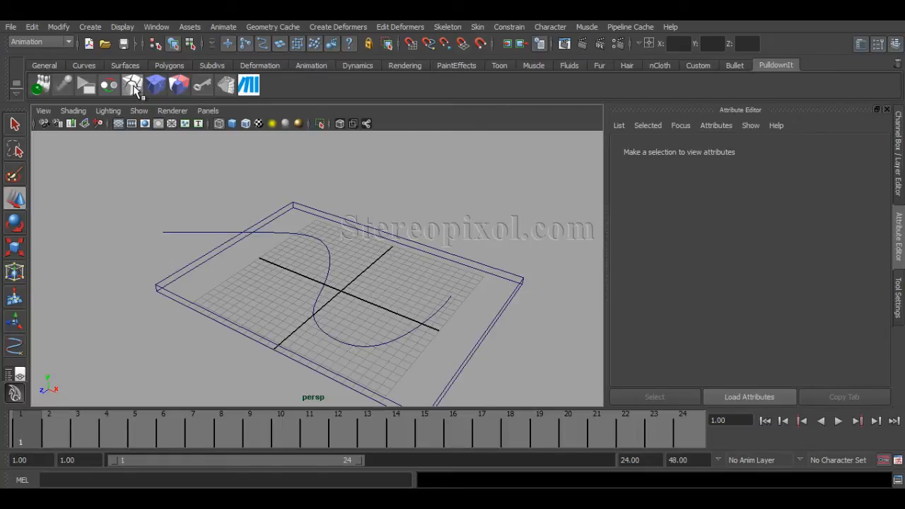
# Step: Set the Shatter It shatter style to Path Based
pyautogui.click(133, 85)
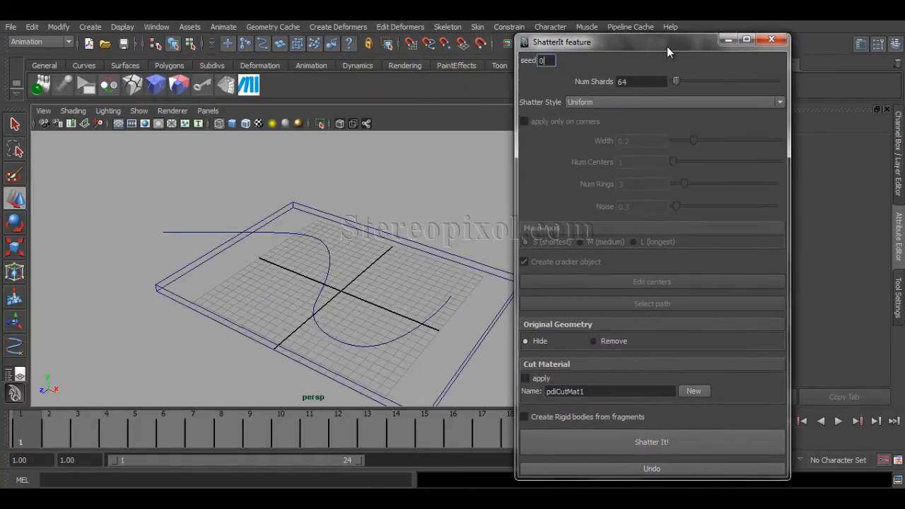
pyautogui.moveTo(532, 119)
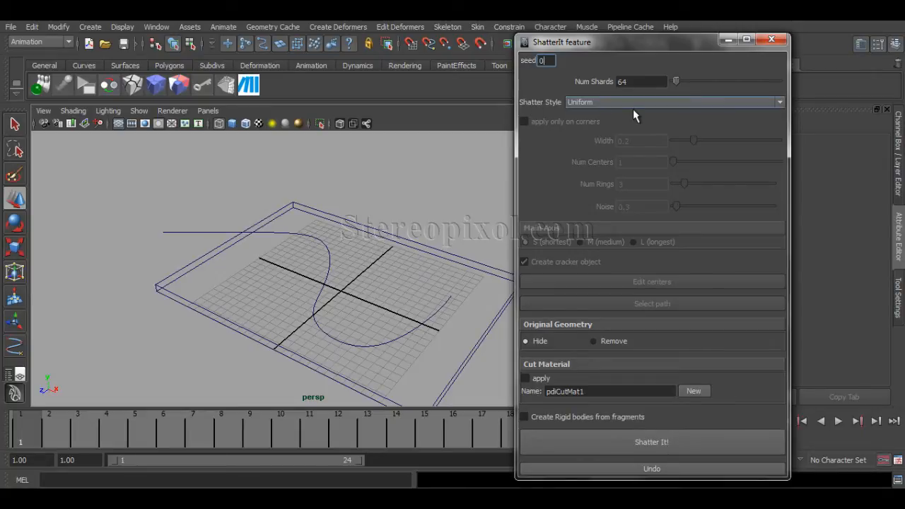
pyautogui.click(672, 102)
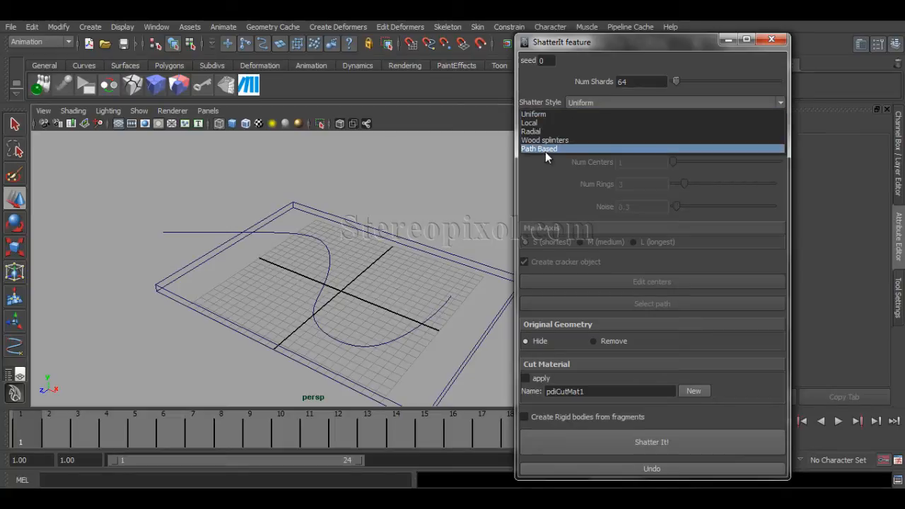
pyautogui.click(539, 149)
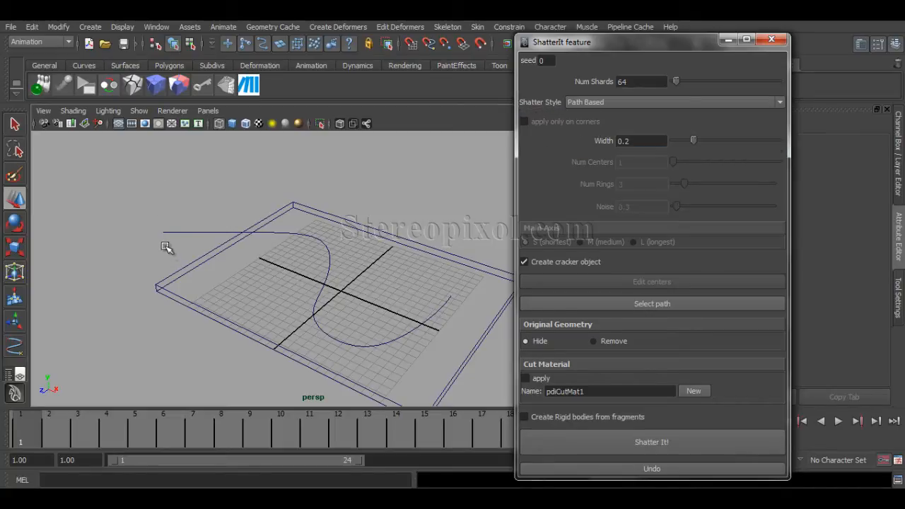
pyautogui.moveTo(201, 249)
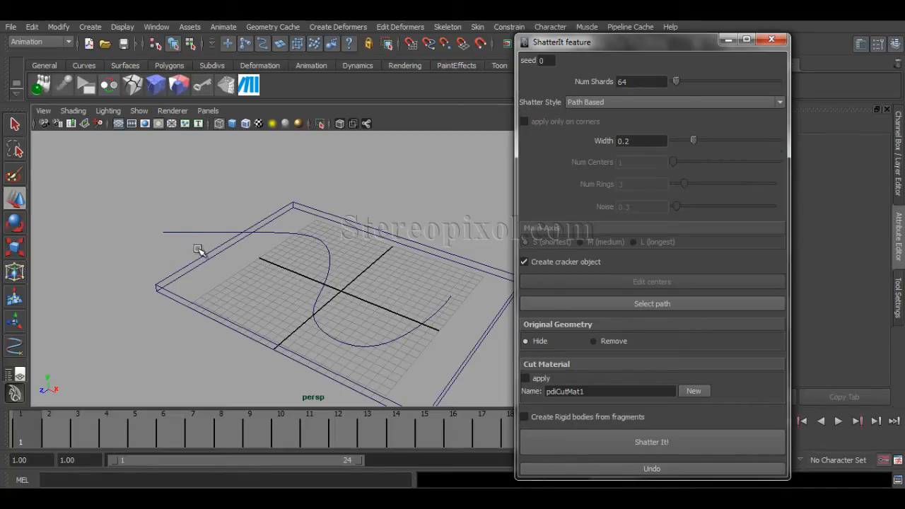
pyautogui.moveTo(169, 235)
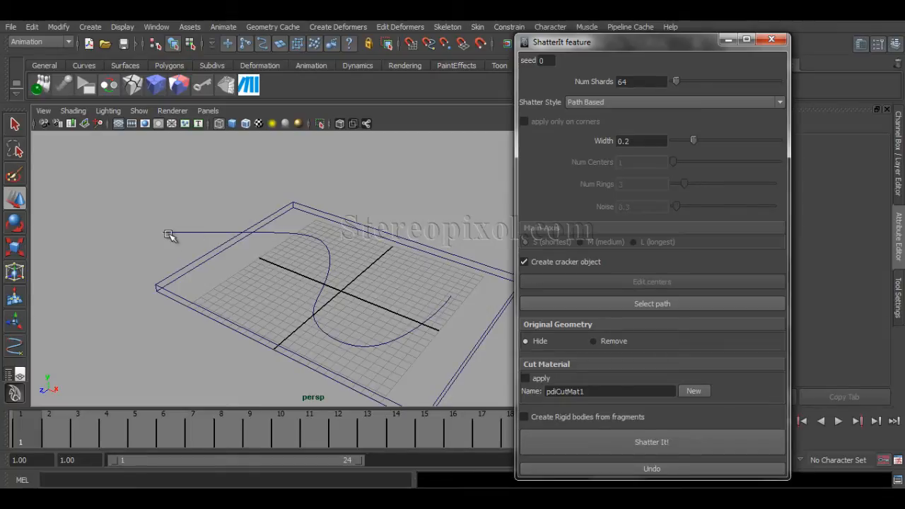
pyautogui.moveTo(306, 295)
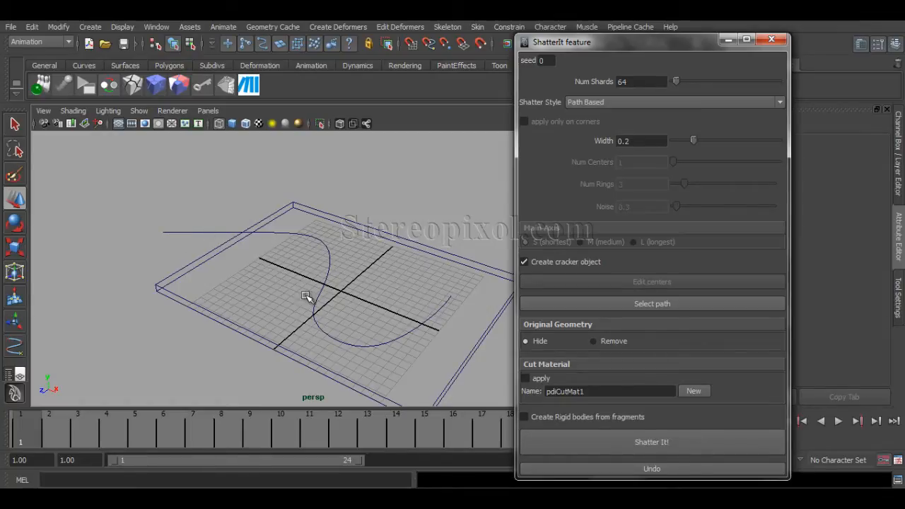
pyautogui.moveTo(459, 303)
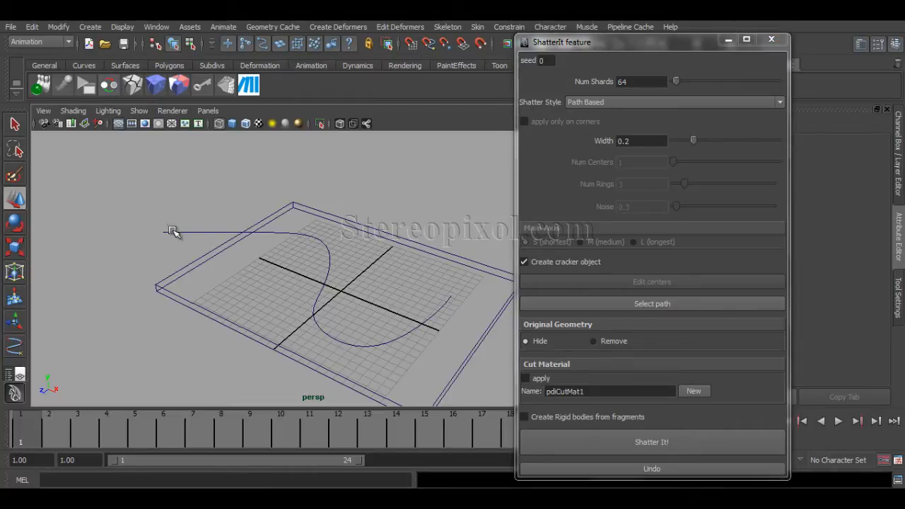
# Step: Assign the curve as the shatter path and set Num Shards to 200
pyautogui.click(651, 303)
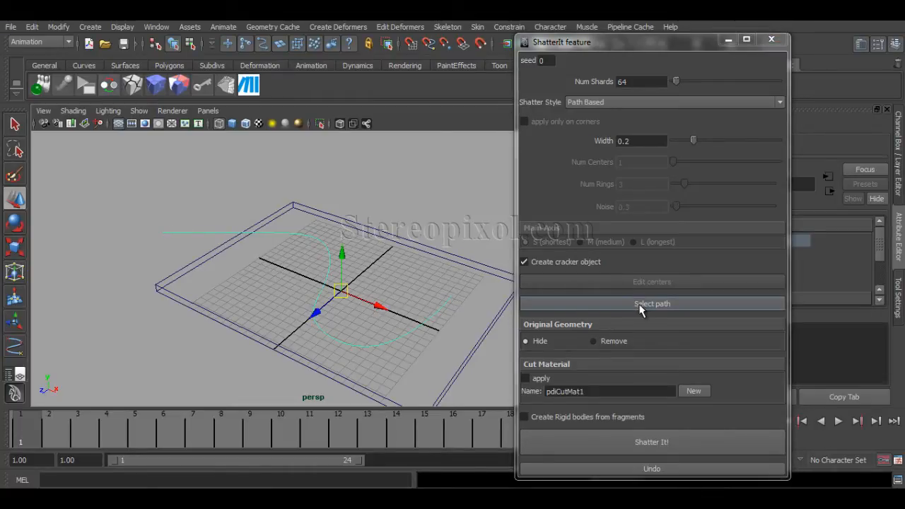
pyautogui.moveTo(639, 308)
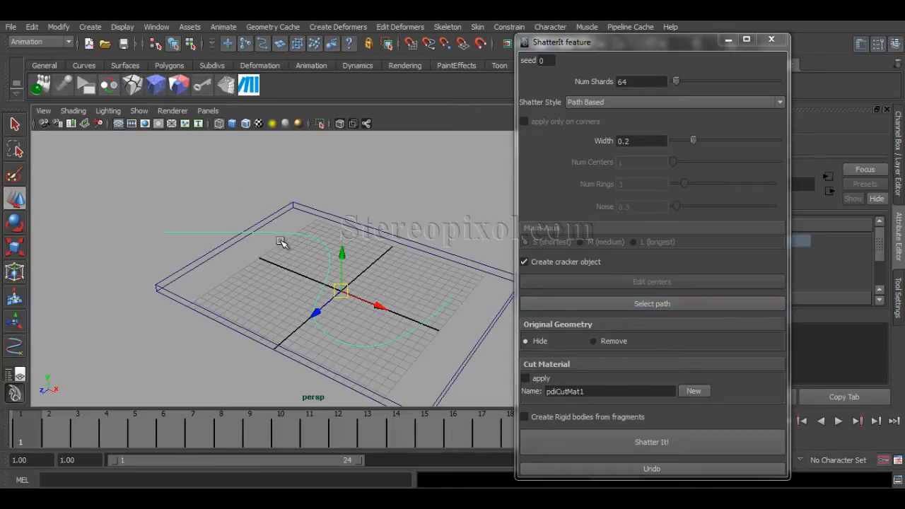
pyautogui.moveTo(206, 229)
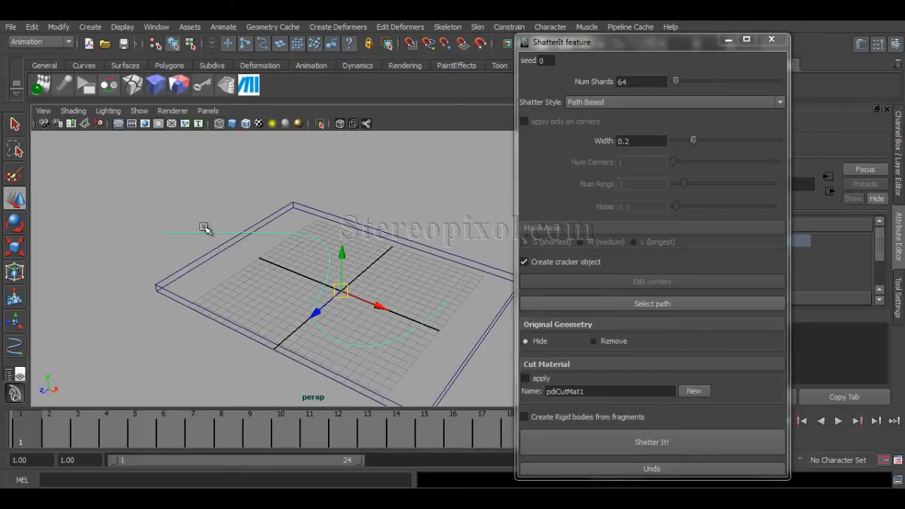
pyautogui.moveTo(195, 247)
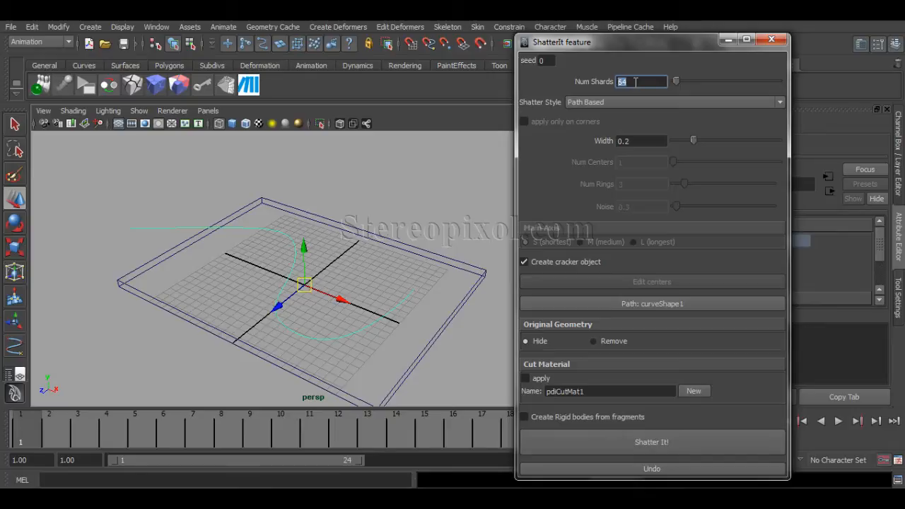
pyautogui.write('200')
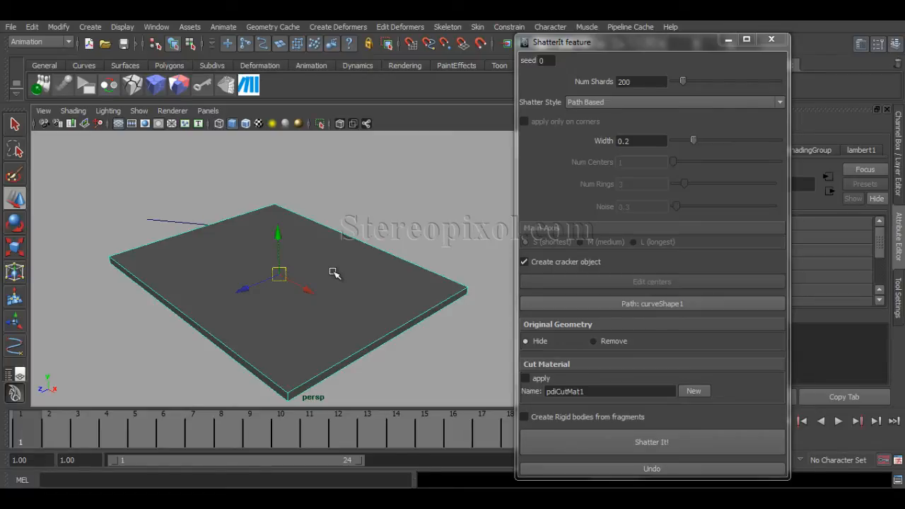
pyautogui.moveTo(639, 450)
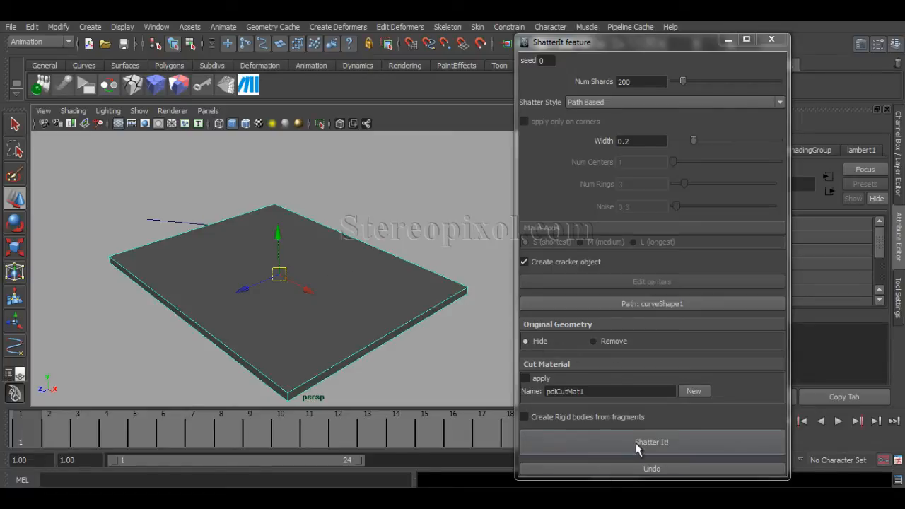
# Step: Shatter the slab into 200 shards clustered along the curve
pyautogui.click(651, 441)
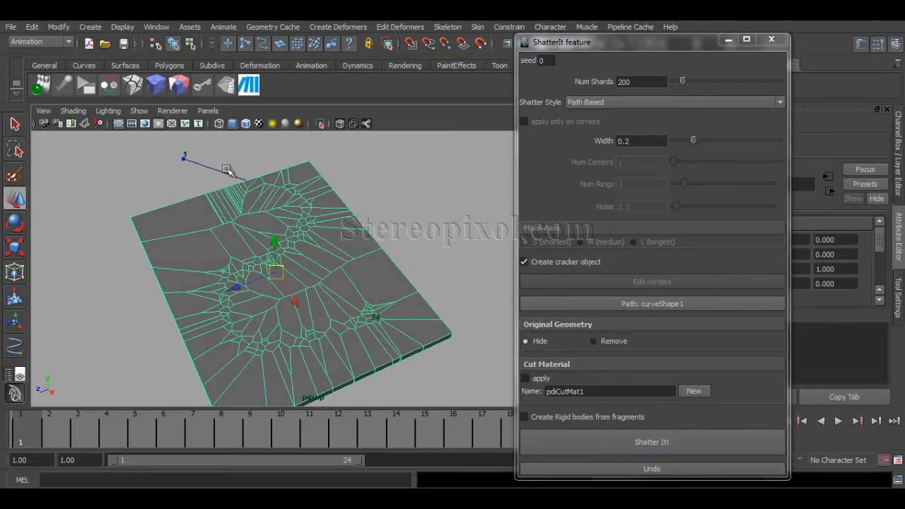
pyautogui.moveTo(258, 345)
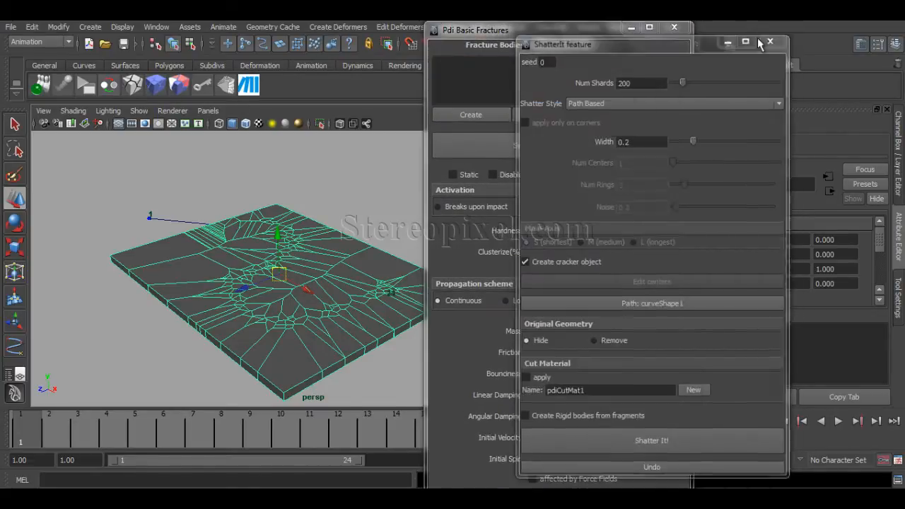
# Step: Create fracture body fbody0 from the whole group of shards
pyautogui.click(770, 43)
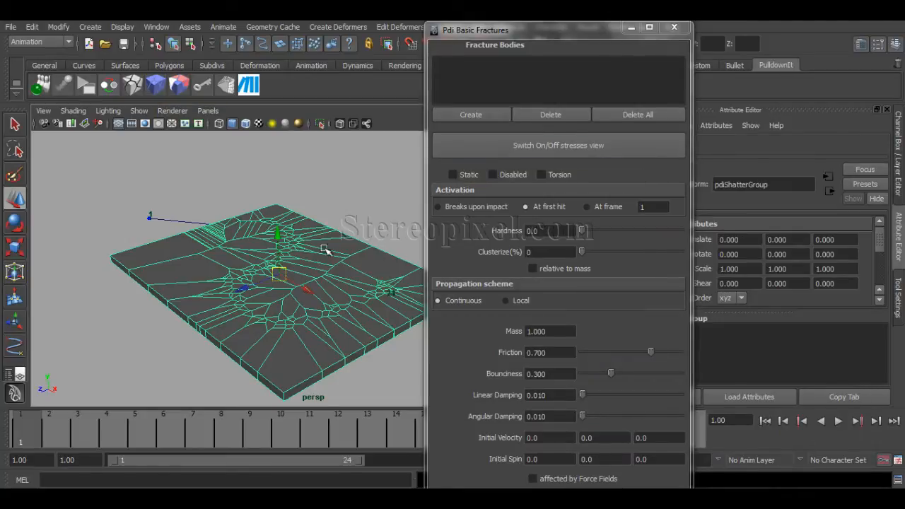
pyautogui.moveTo(325, 252); pyautogui.dragTo(342, 337)
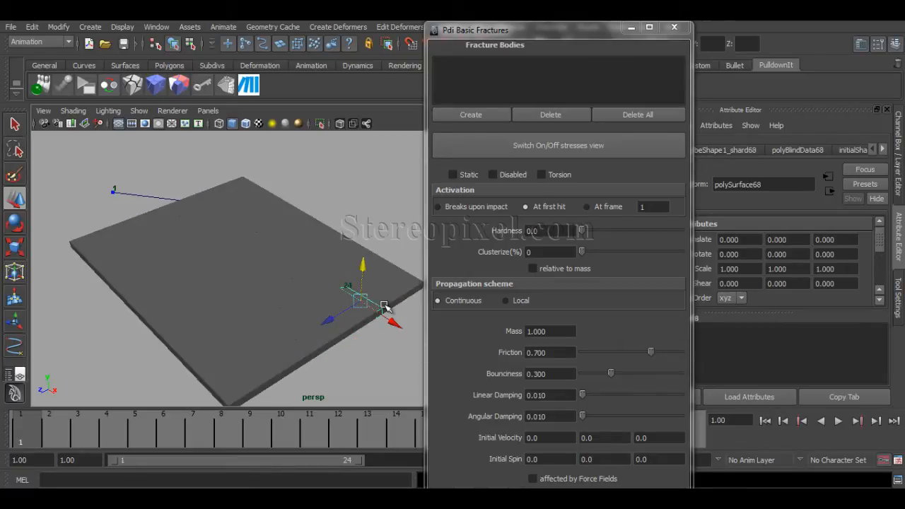
pyautogui.click(470, 114)
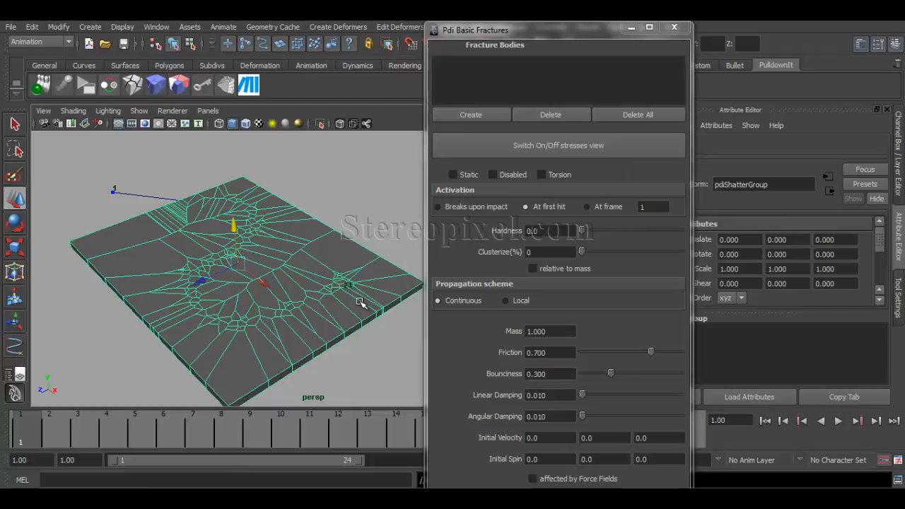
pyautogui.moveTo(329, 295)
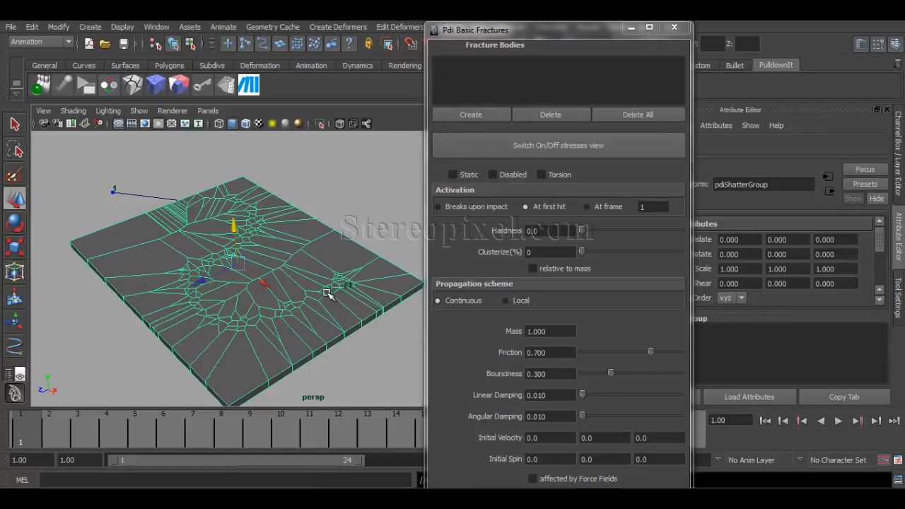
pyautogui.click(470, 114)
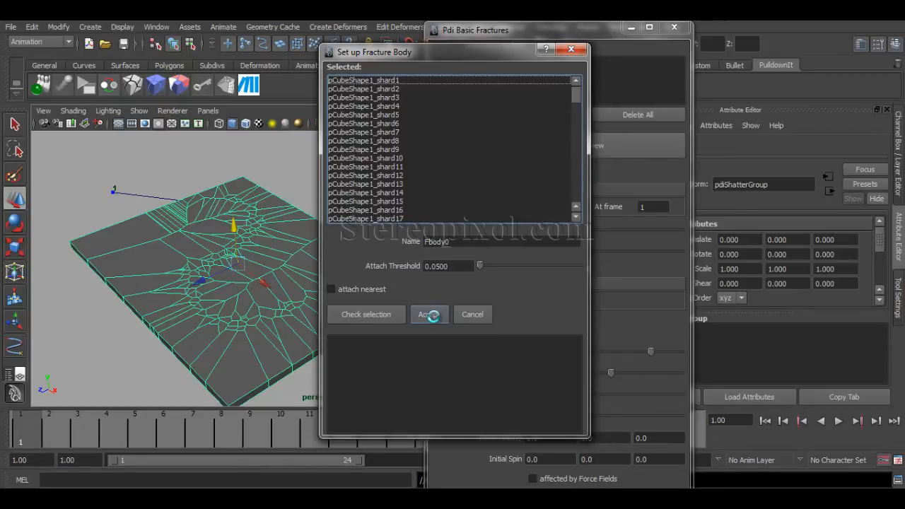
pyautogui.click(424, 314)
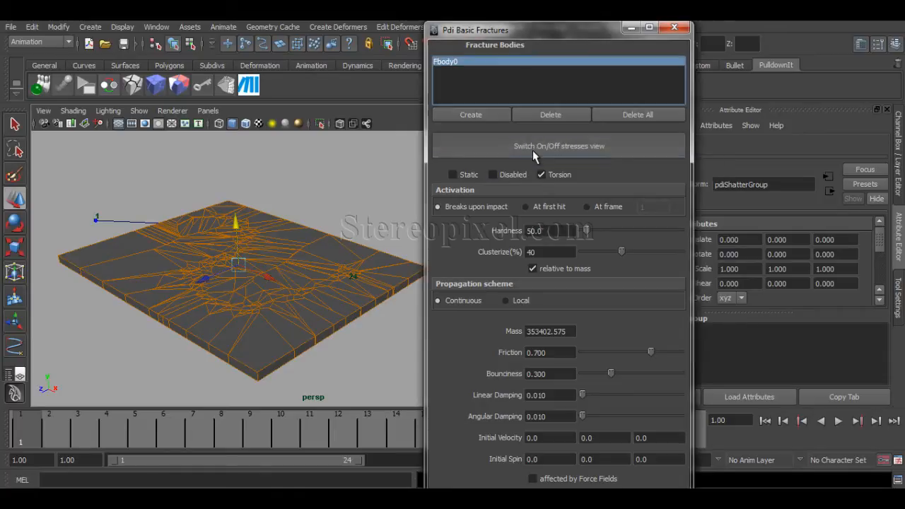
# Step: Turn on the stress view for fbody0 and lower Clusterize(%) to about 20
pyautogui.click(559, 146)
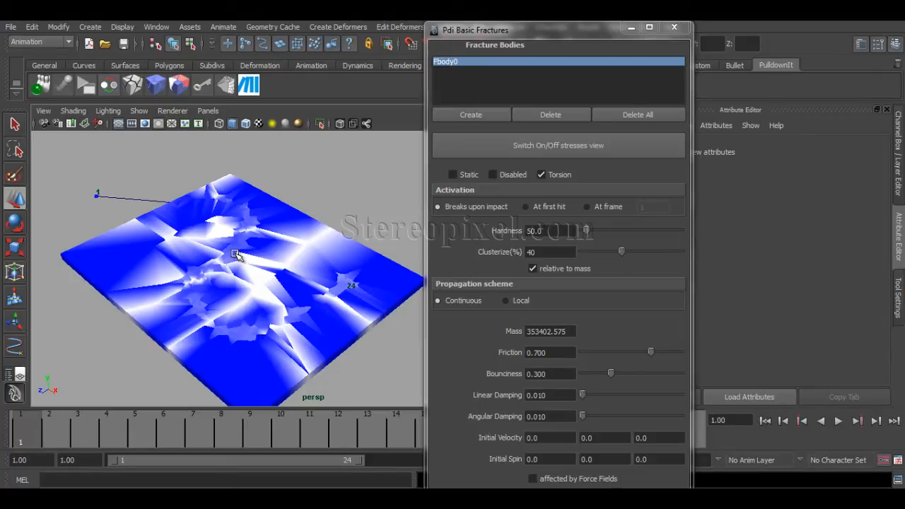
pyautogui.moveTo(190, 187)
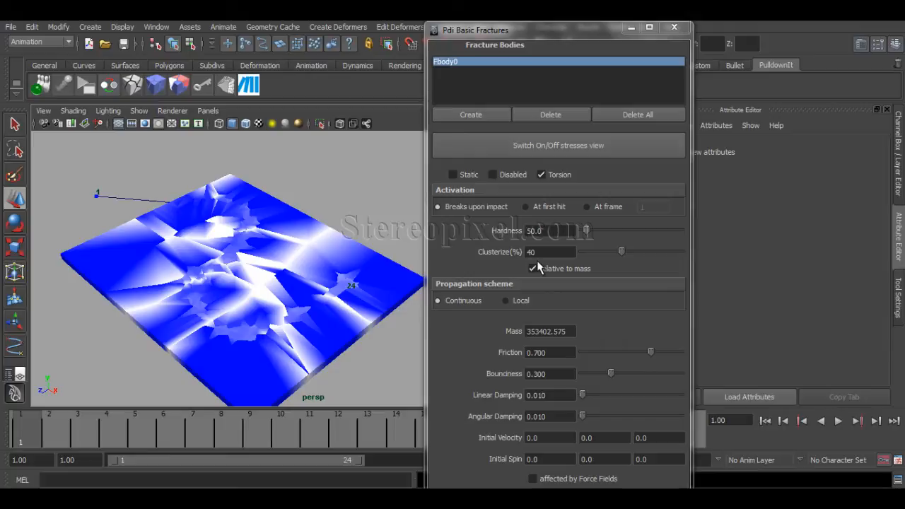
pyautogui.moveTo(622, 252); pyautogui.dragTo(602, 252)
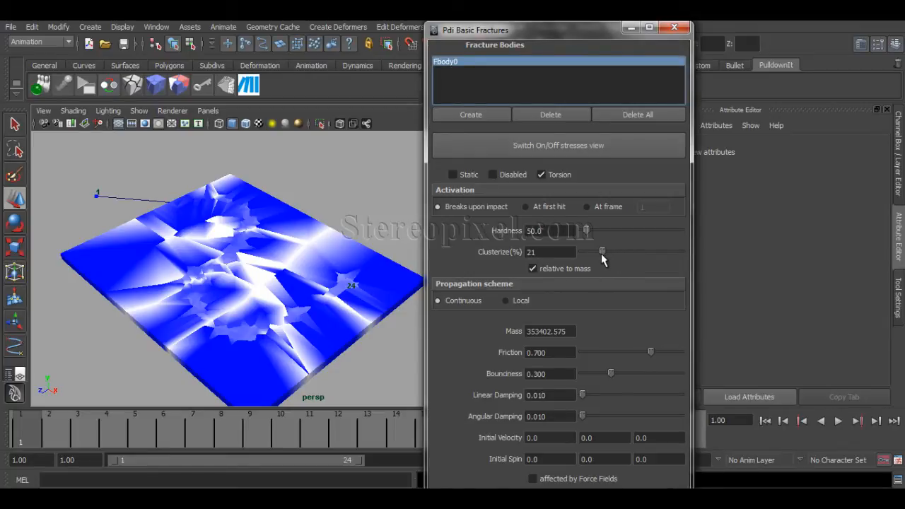
pyautogui.moveTo(603, 252); pyautogui.dragTo(600, 252)
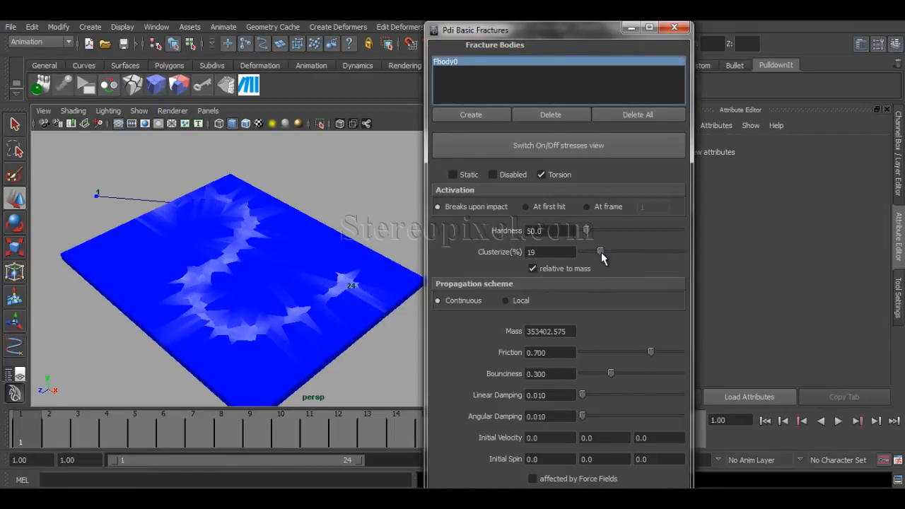
pyautogui.moveTo(599, 252); pyautogui.dragTo(601, 252)
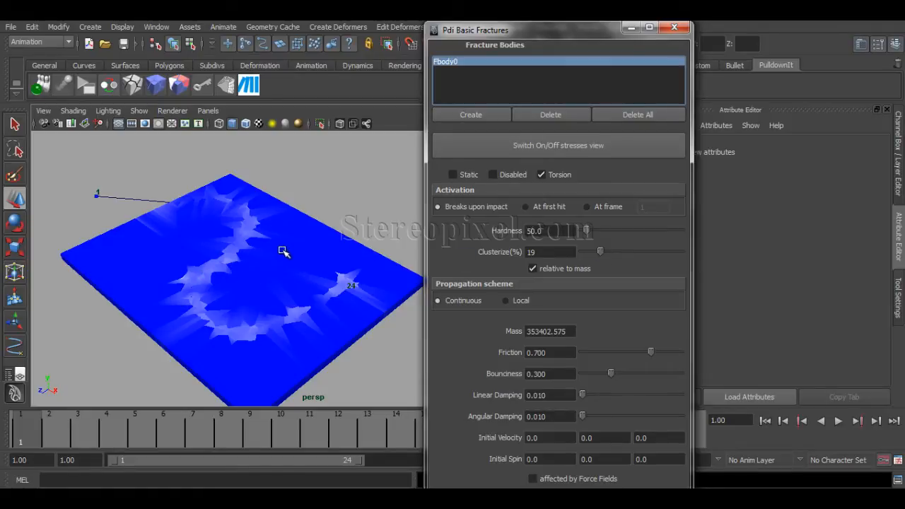
pyautogui.moveTo(339, 247)
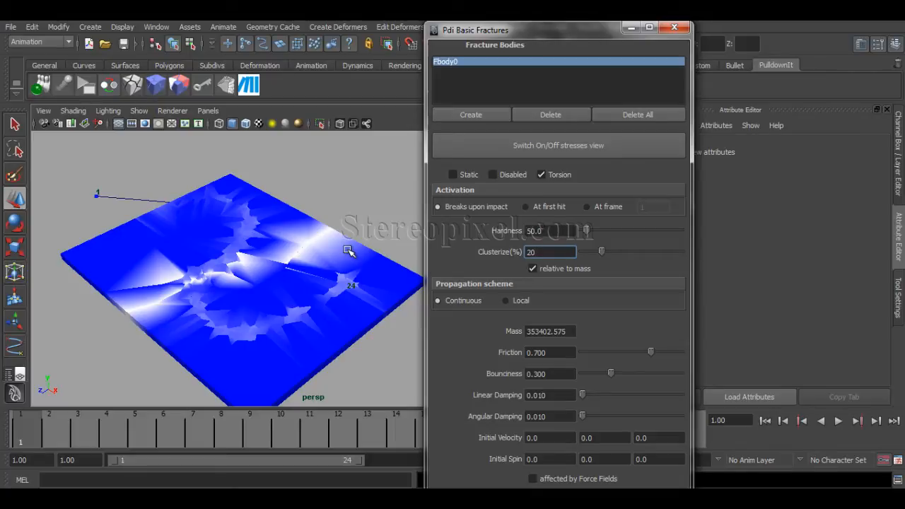
pyautogui.moveTo(445, 252)
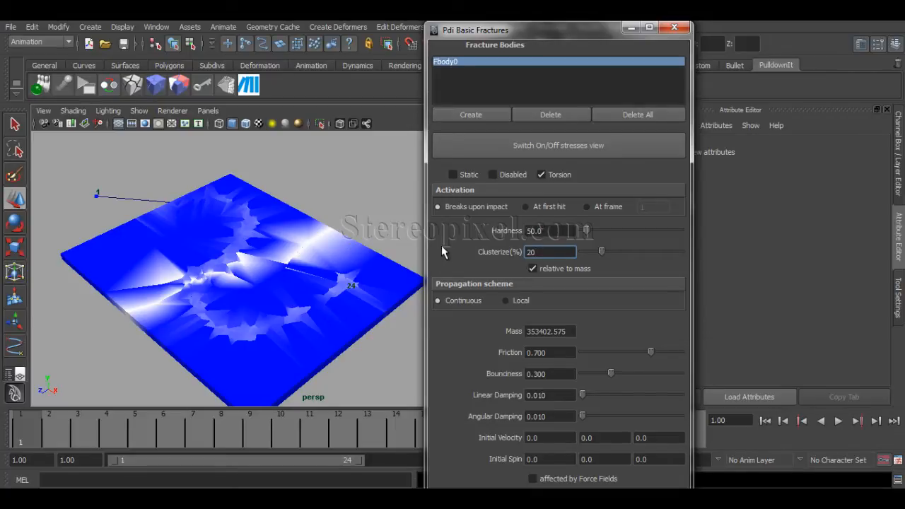
pyautogui.moveTo(452, 175)
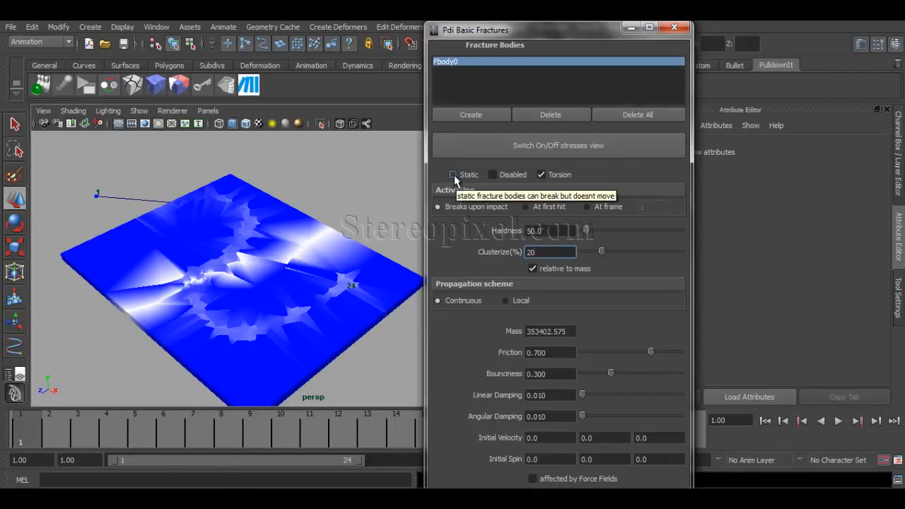
# Step: Mark fbody0 as Static so it breaks without moving
pyautogui.click(453, 176)
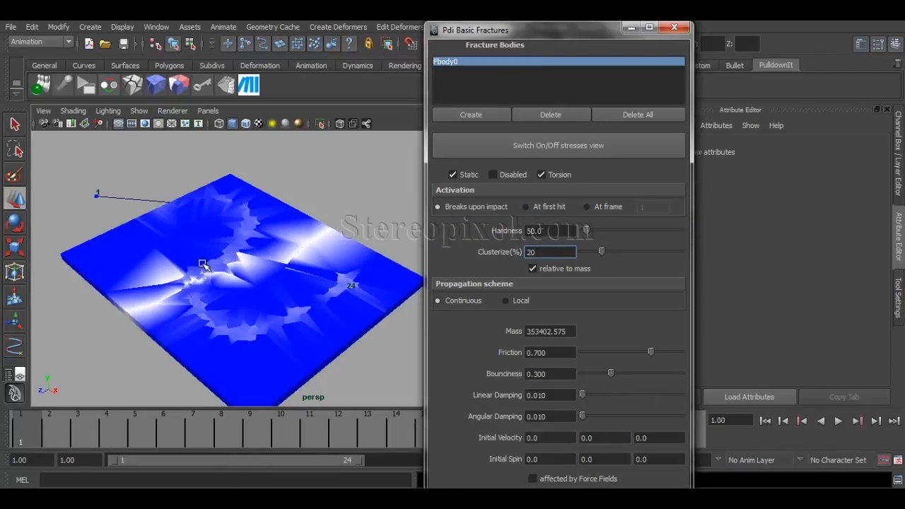
pyautogui.moveTo(197, 280)
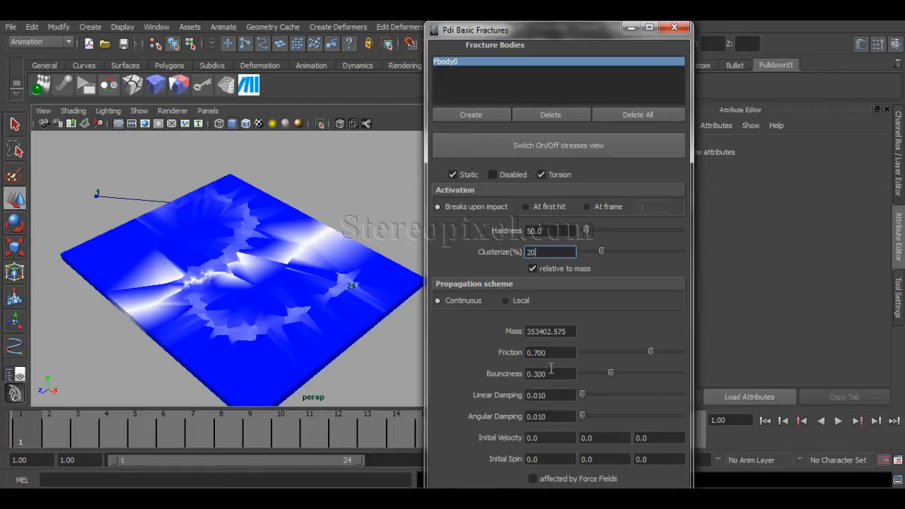
pyautogui.moveTo(555, 351)
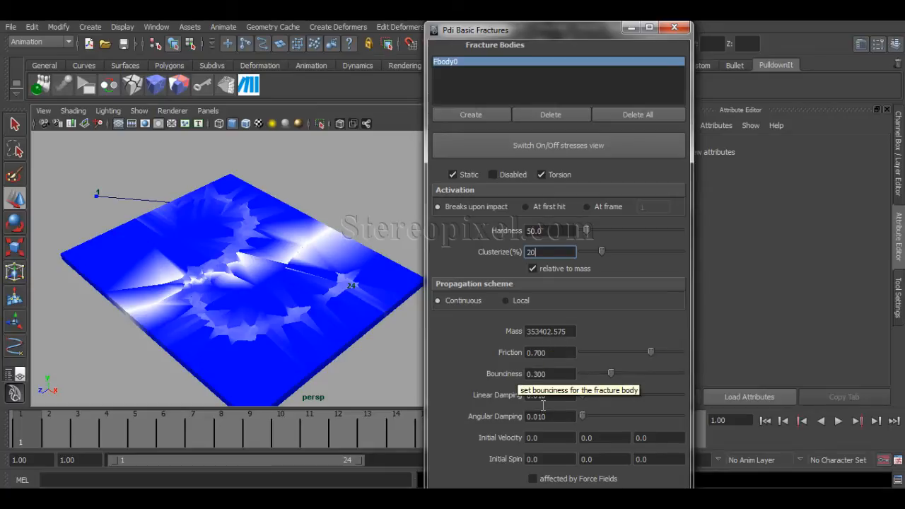
pyautogui.moveTo(554, 416)
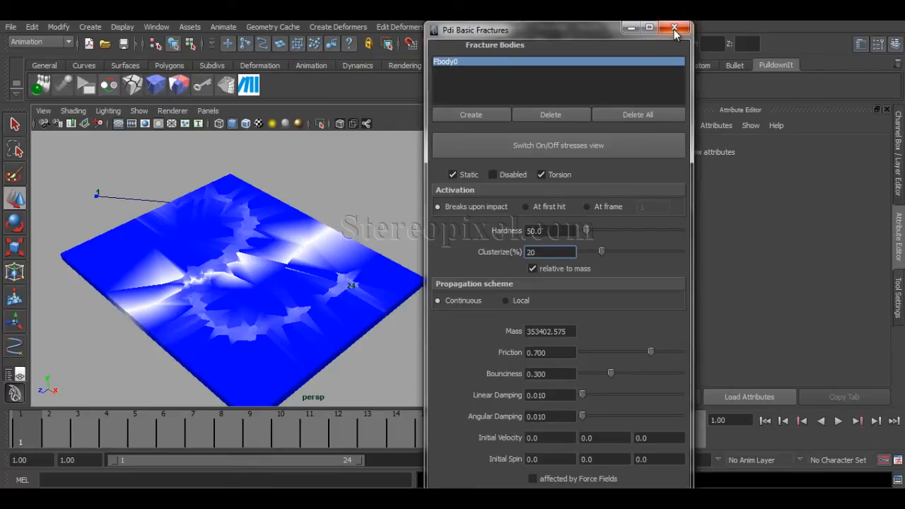
pyautogui.moveTo(675, 28)
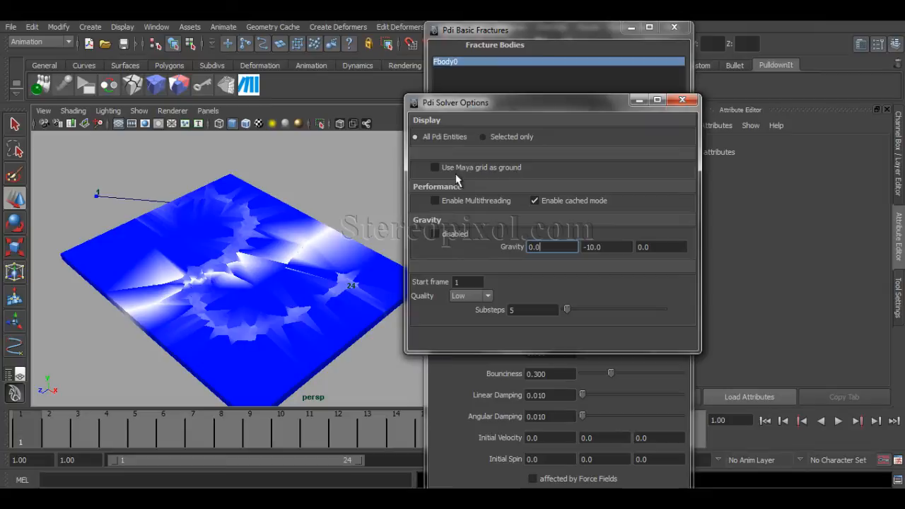
# Step: Leave 'Use Maya grid as ground' off in Pdi Solver Options and close it
pyautogui.click(434, 167)
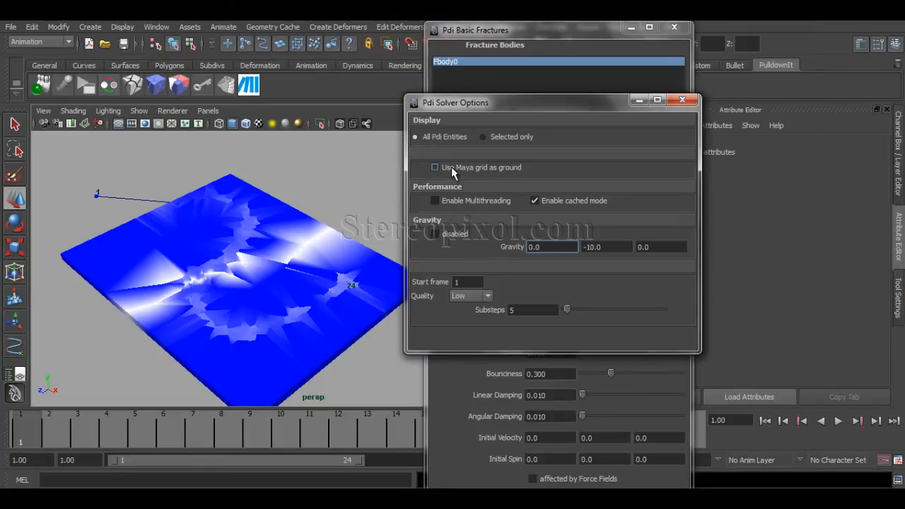
pyautogui.click(436, 167)
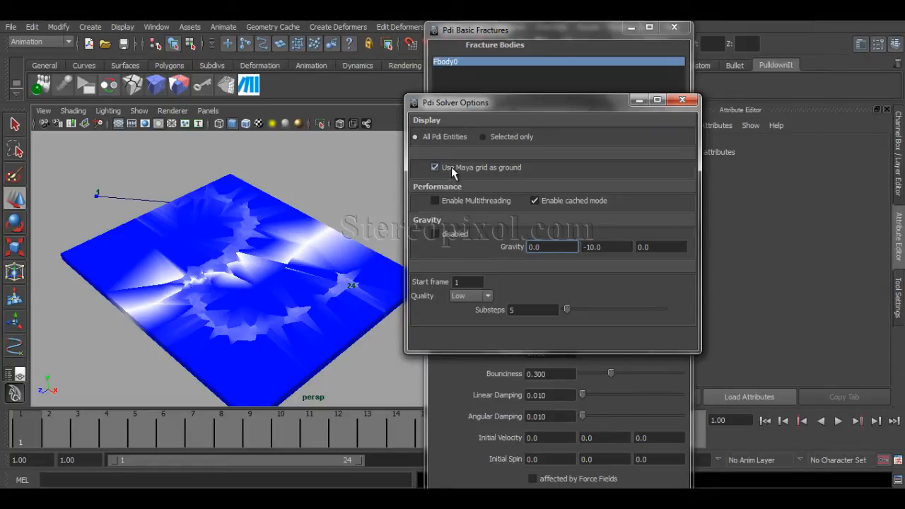
pyautogui.click(435, 167)
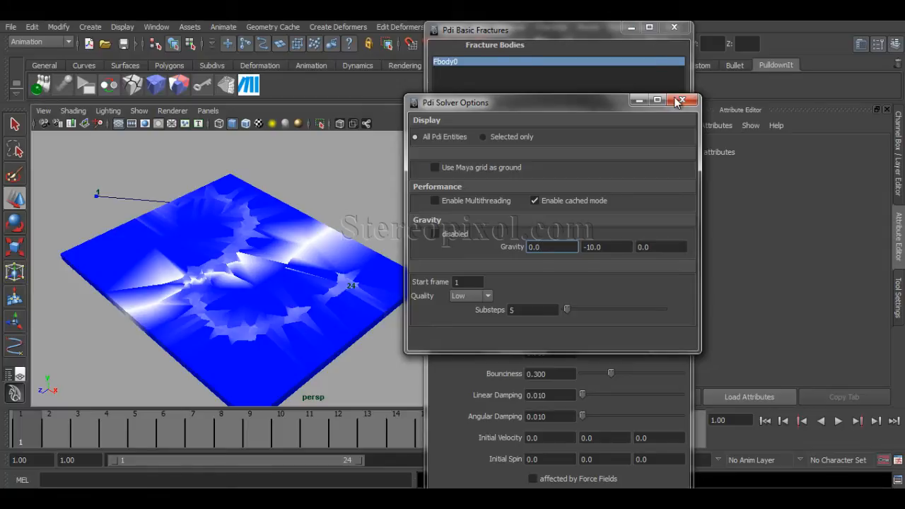
pyautogui.click(680, 100)
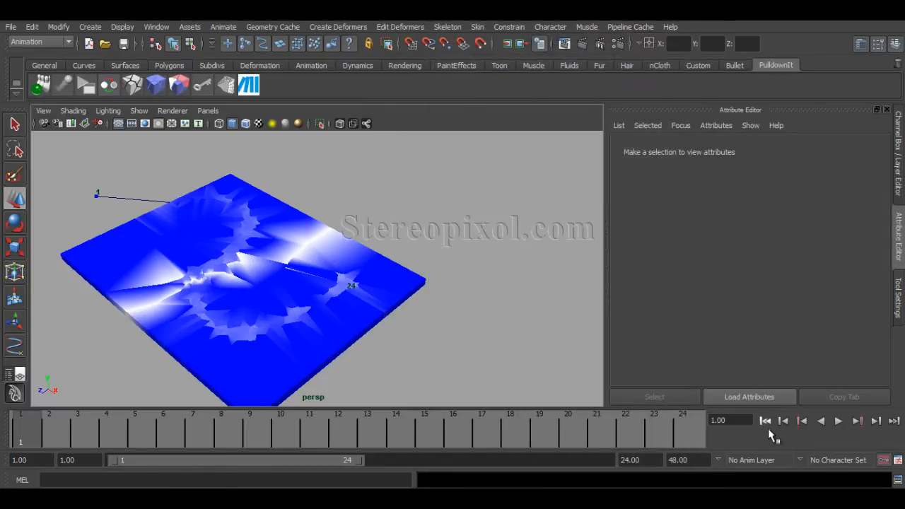
pyautogui.moveTo(765, 421)
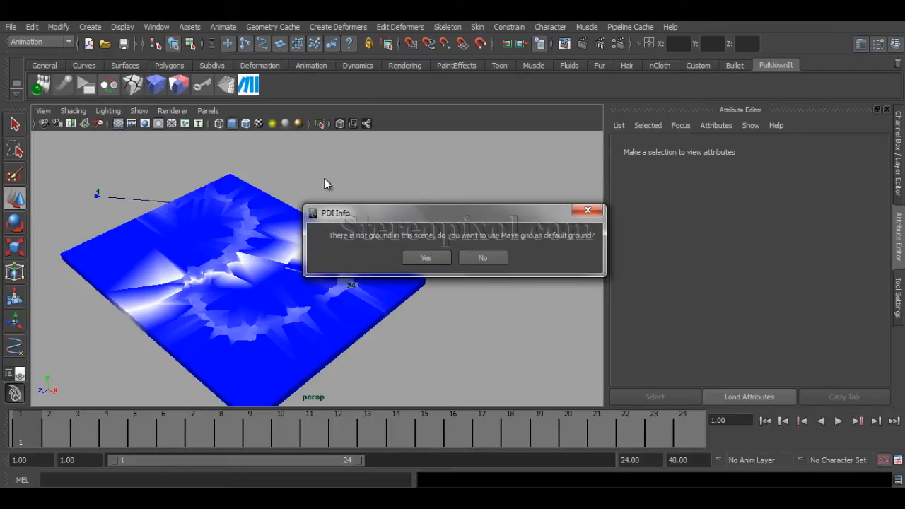
pyautogui.moveTo(521, 235)
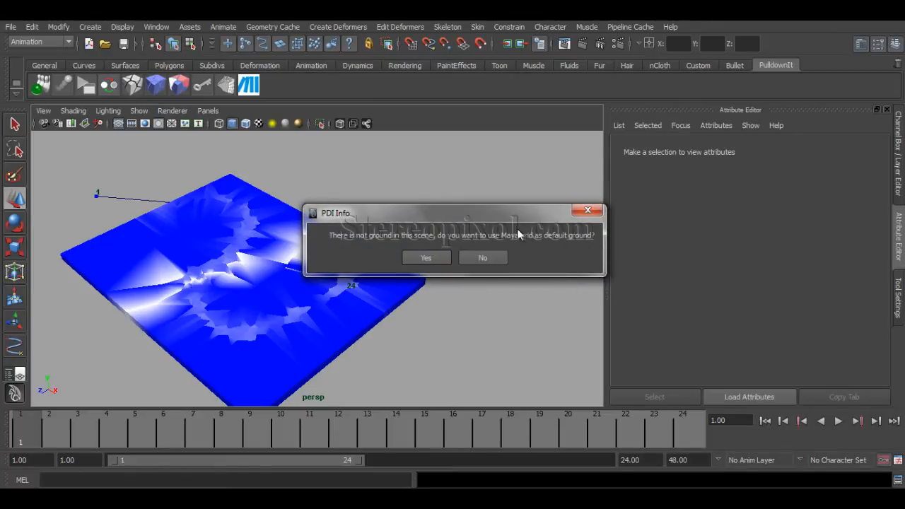
pyautogui.moveTo(424, 232)
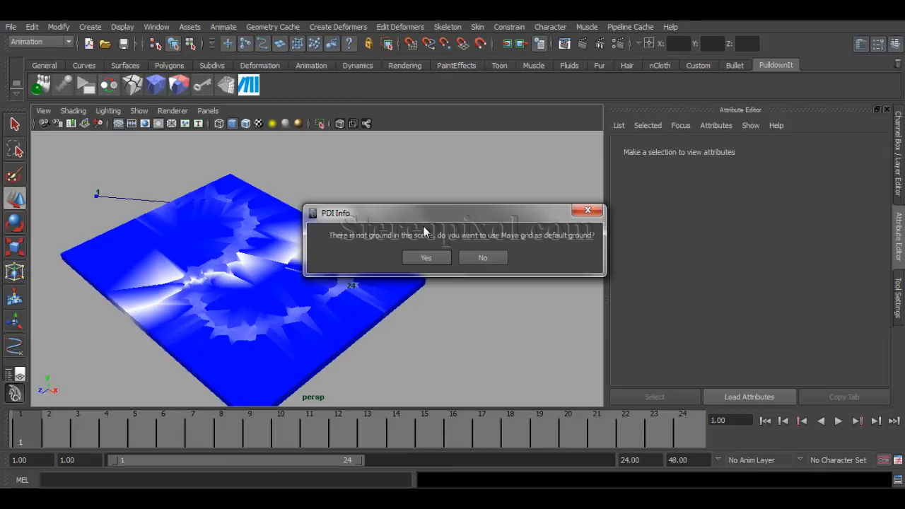
pyautogui.moveTo(396, 240)
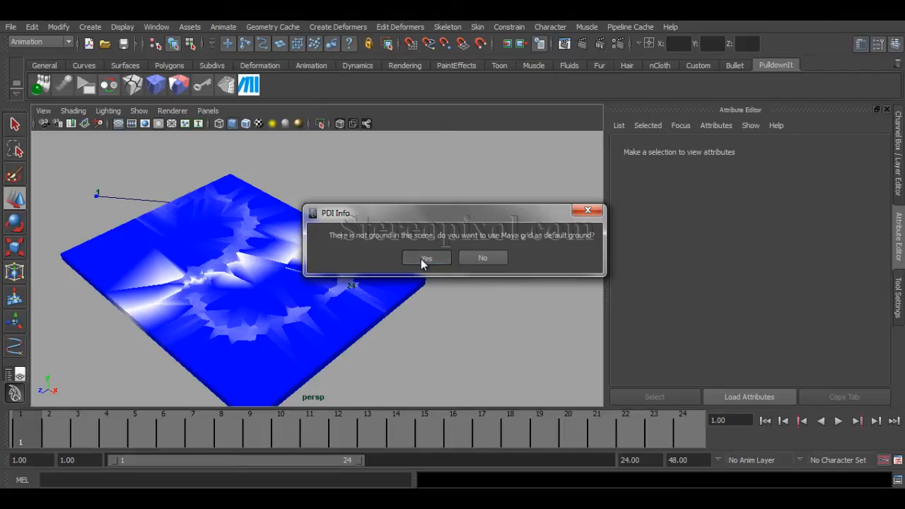
# Step: Accept the Maya grid as the default ground when the simulation starts
pyautogui.click(426, 258)
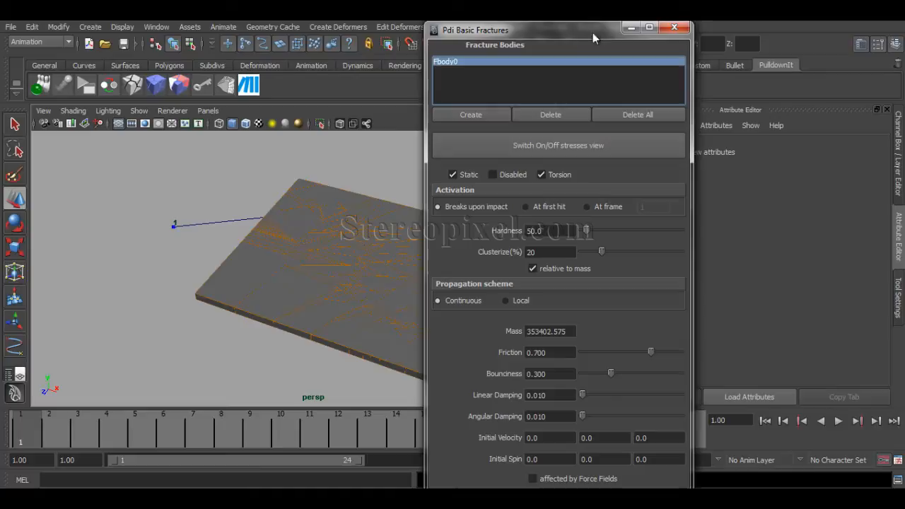
# Step: Set the motion-path position marker's Time attribute to 50, extending the sphere's travel to frame 50
pyautogui.click(674, 28)
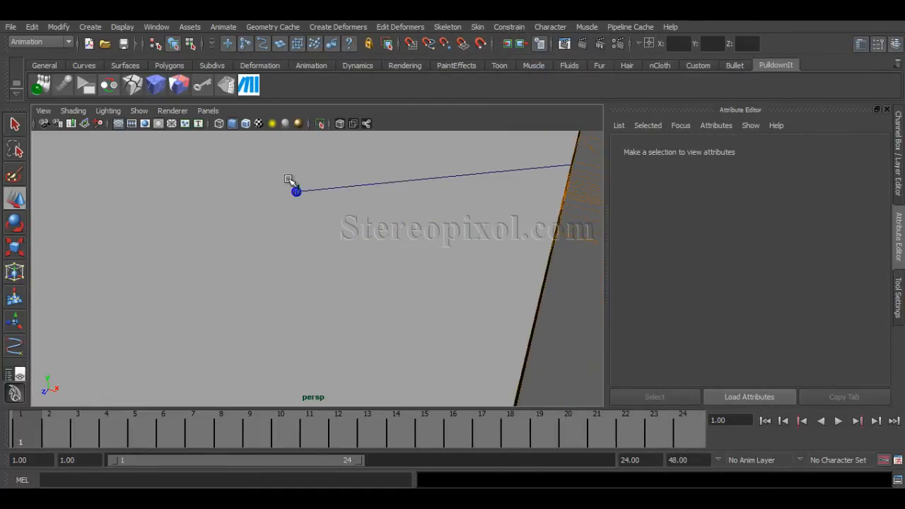
pyautogui.click(296, 191)
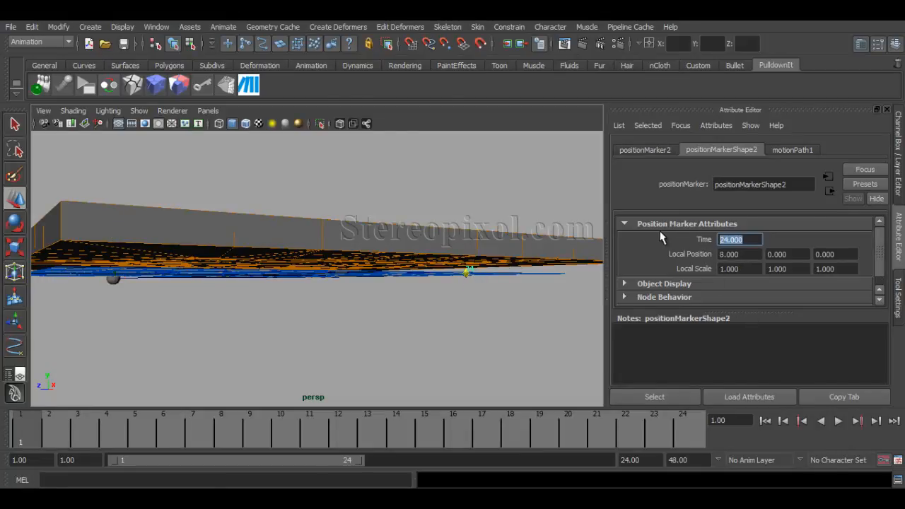
pyautogui.write('50.000')
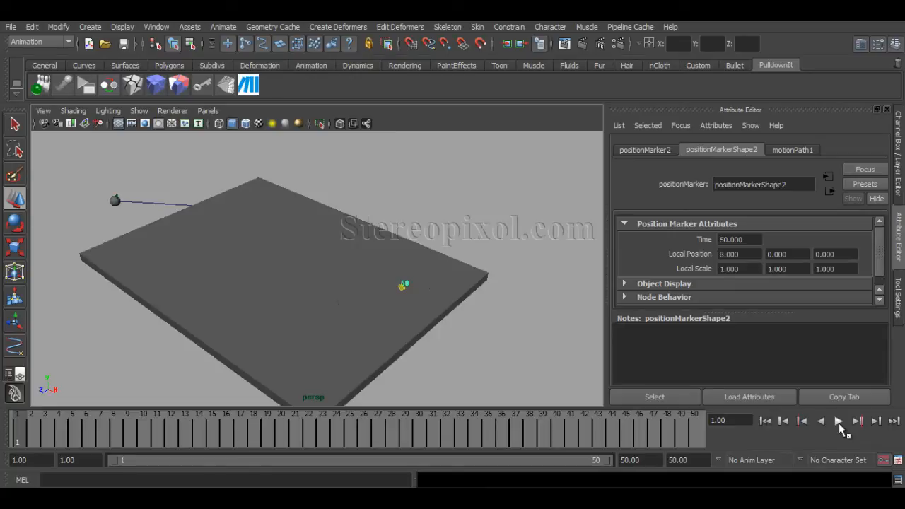
# Step: Play the 50-frame animation through, watching the sphere cross the slab, then stop
pyautogui.click(858, 422)
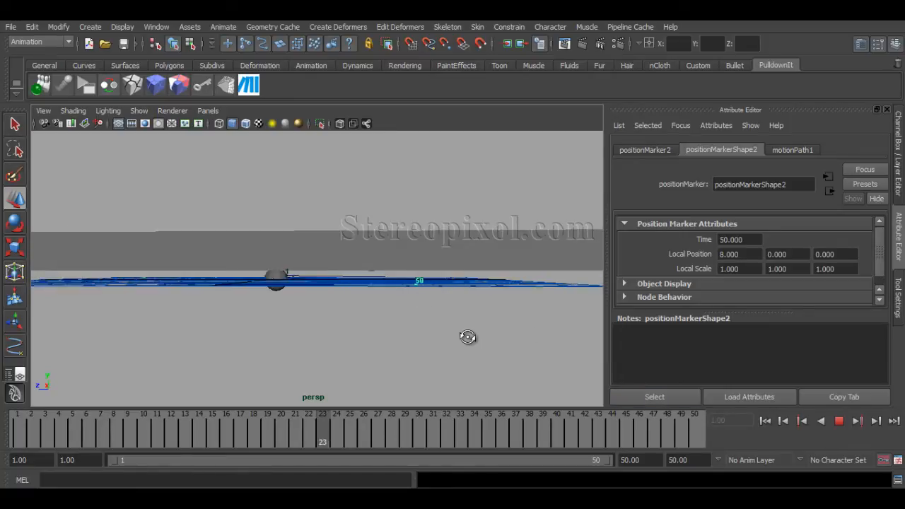
pyautogui.click(839, 422)
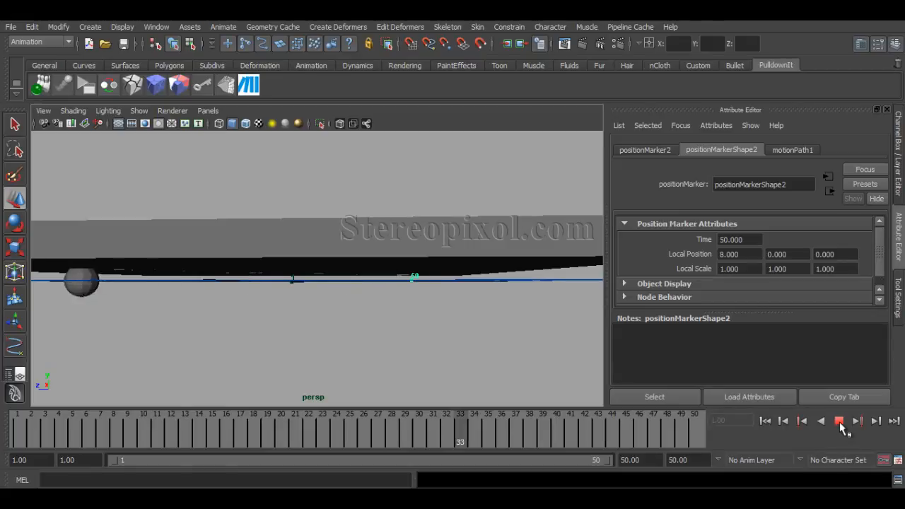
pyautogui.click(840, 422)
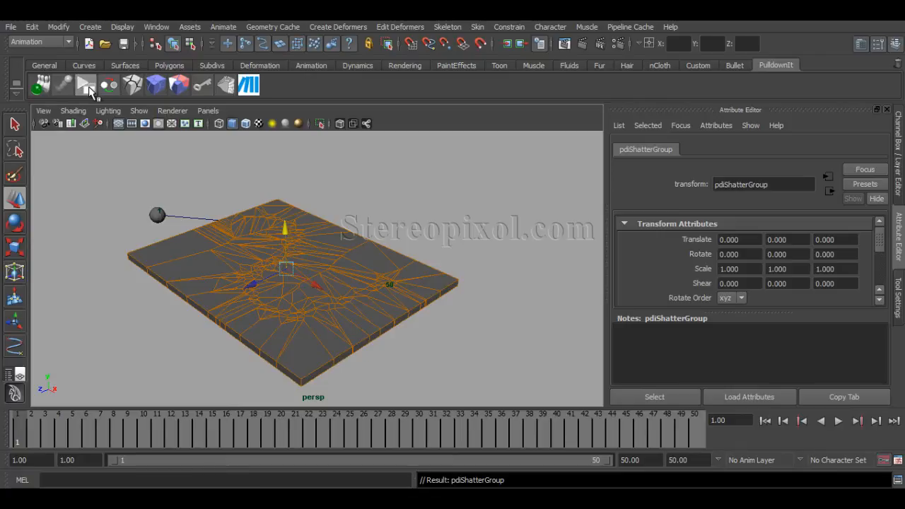
# Step: Disable Enable cached mode in the Pdi Solver Options
pyautogui.click(85, 85)
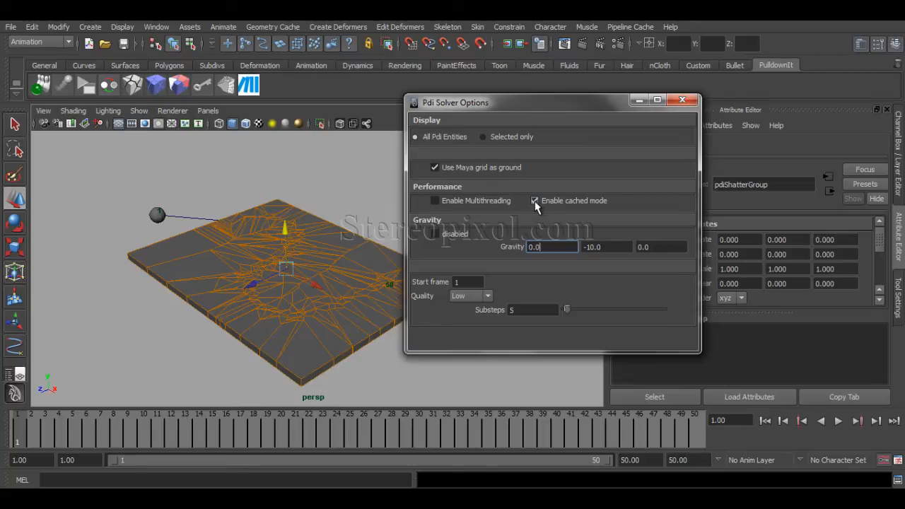
pyautogui.click(535, 200)
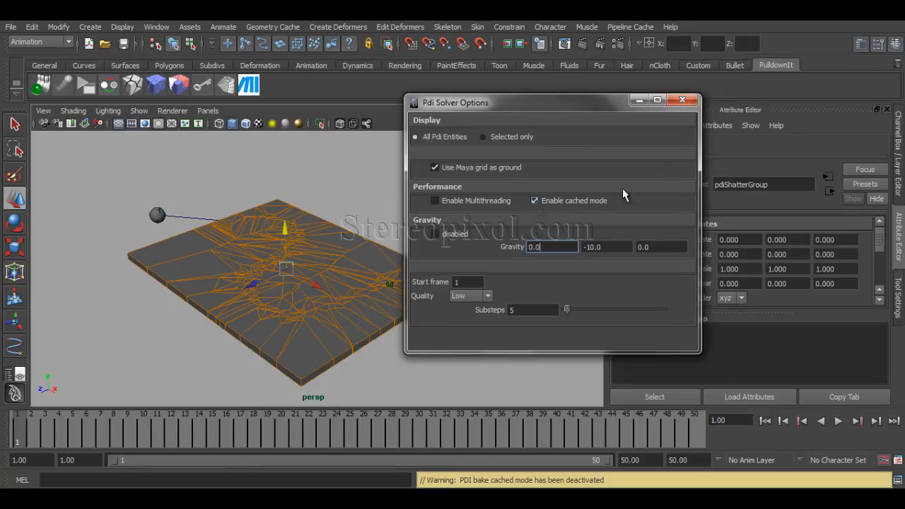
pyautogui.click(692, 99)
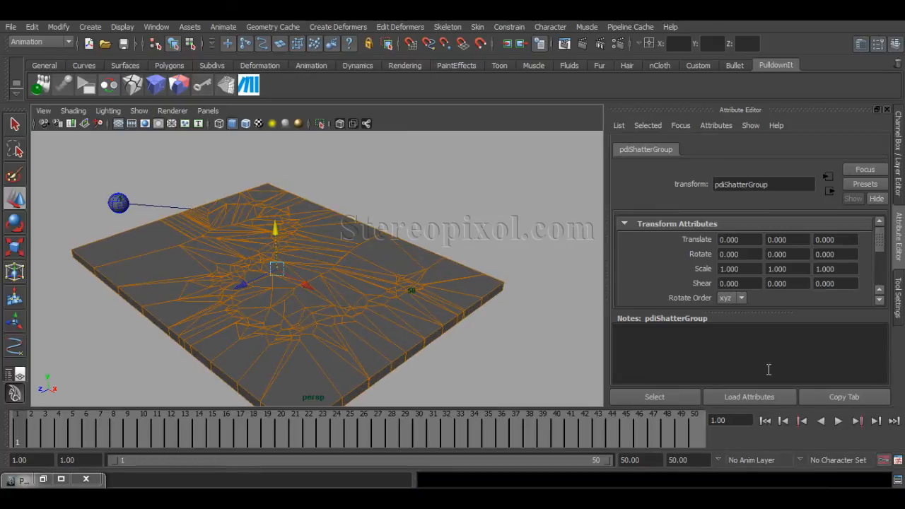
# Step: Replay the live simulation so a fragment breaks off the slab as the sphere passes, then stop
pyautogui.click(837, 421)
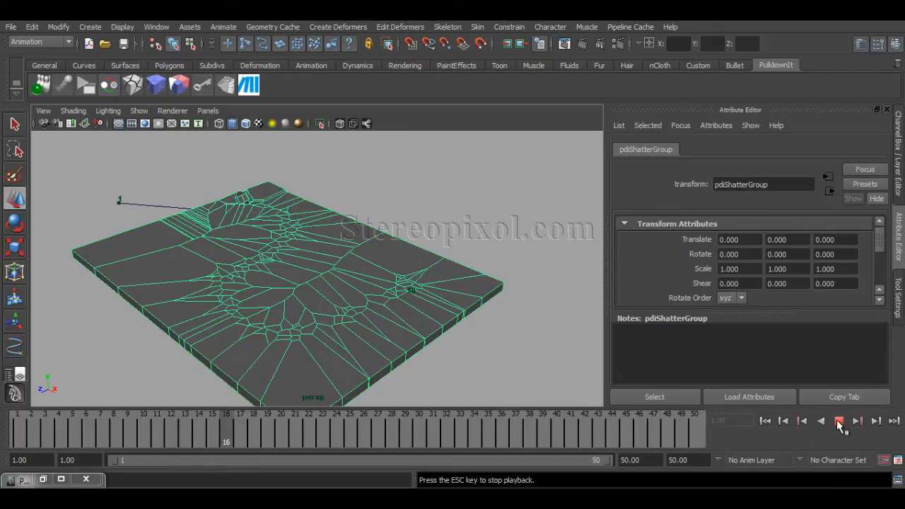
pyautogui.click(840, 422)
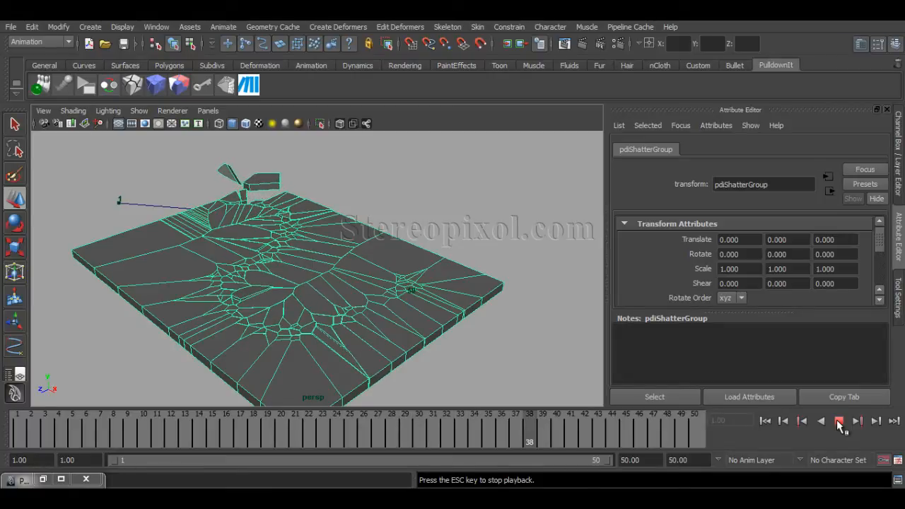
pyautogui.click(841, 422)
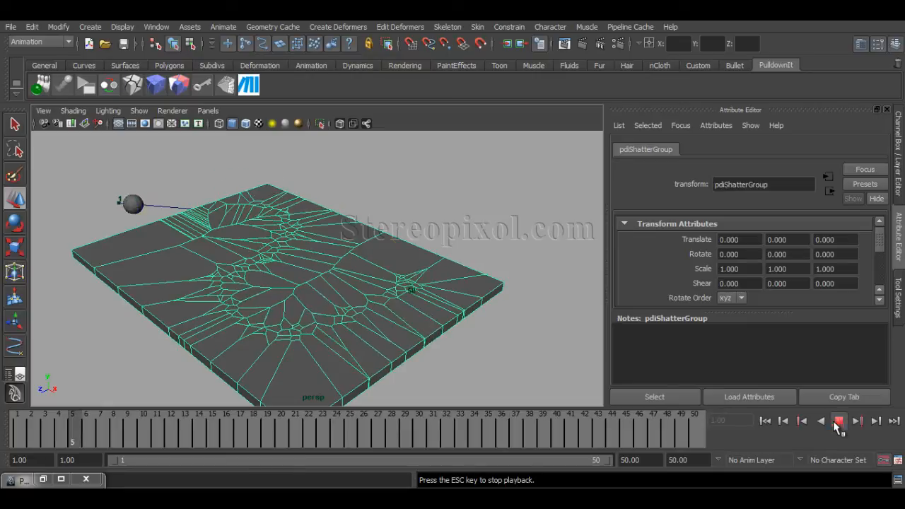
pyautogui.click(838, 421)
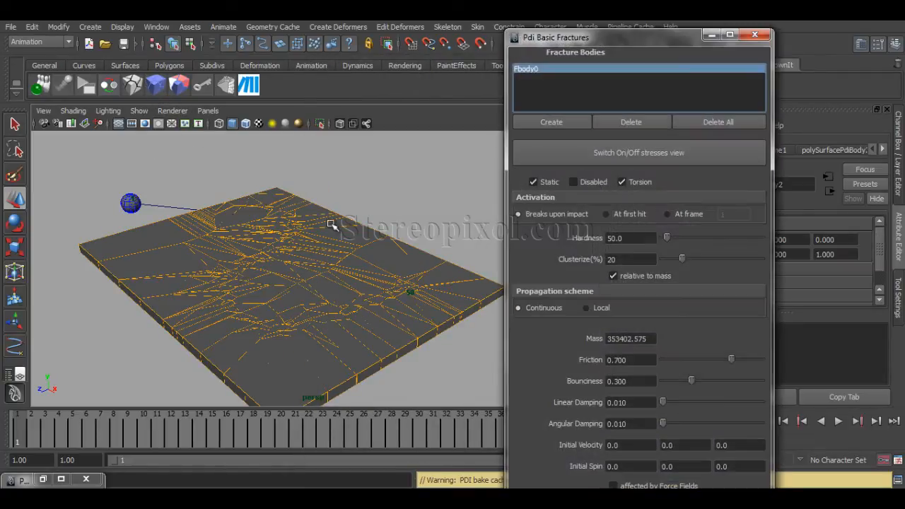
# Step: Raise fbody0's Bounciness to about 0.430 and replay the shattering with the new value
pyautogui.moveTo(692, 380); pyautogui.dragTo(710, 381)
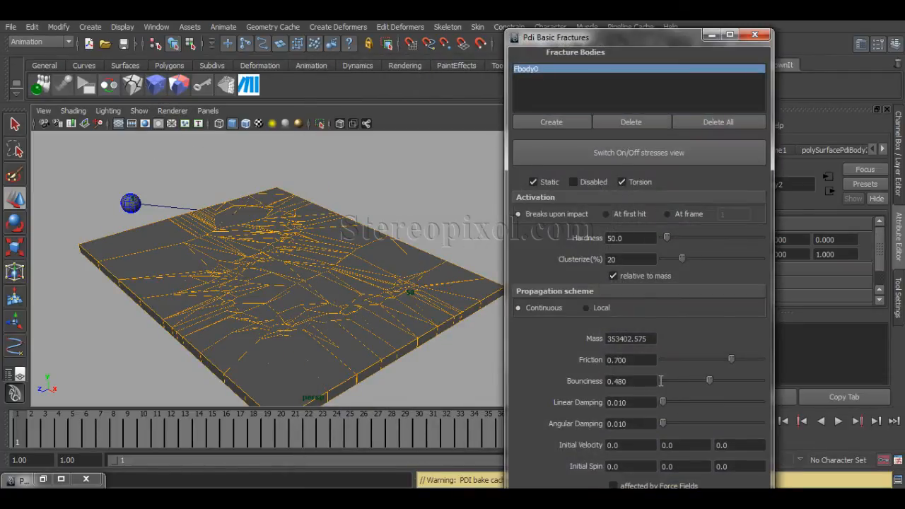
pyautogui.moveTo(710, 381); pyautogui.dragTo(705, 380)
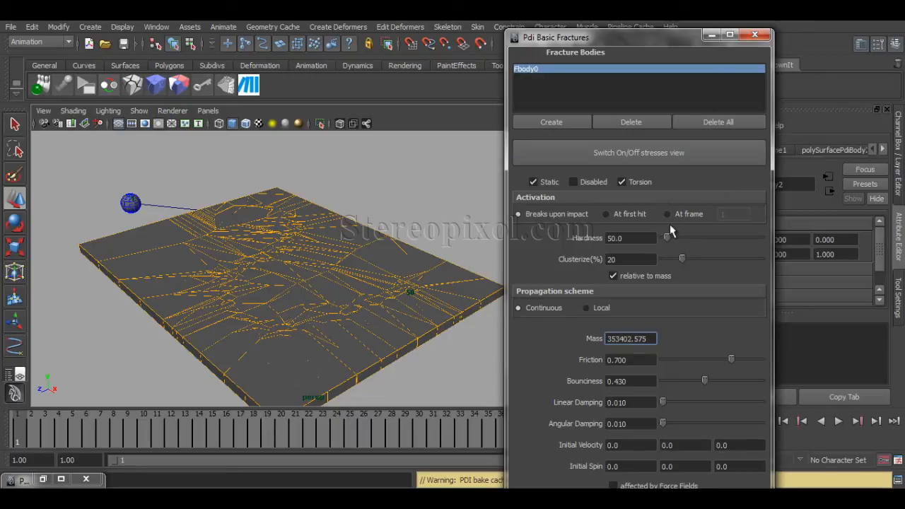
pyautogui.click(756, 34)
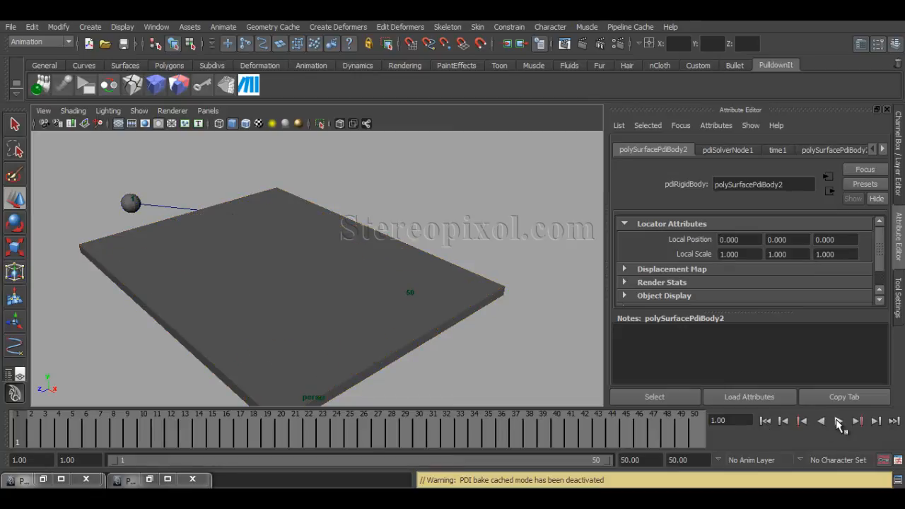
pyautogui.click(838, 421)
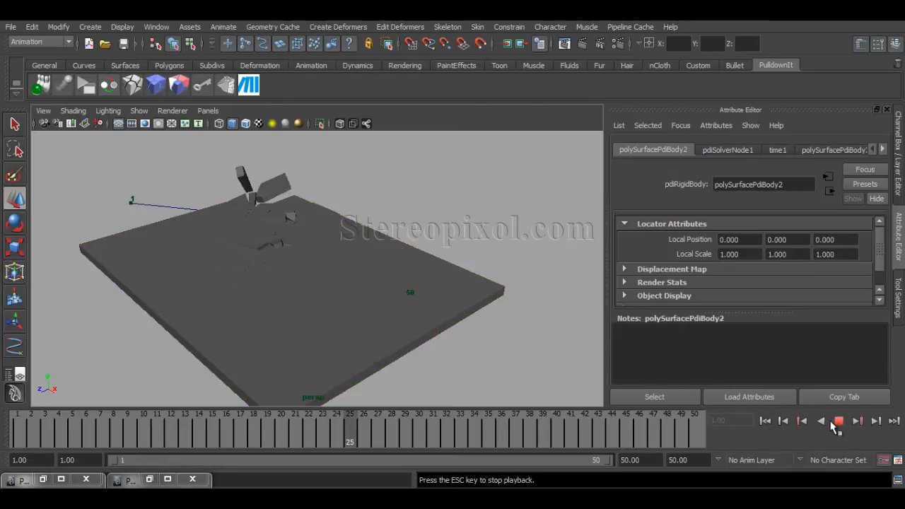
pyautogui.click(838, 422)
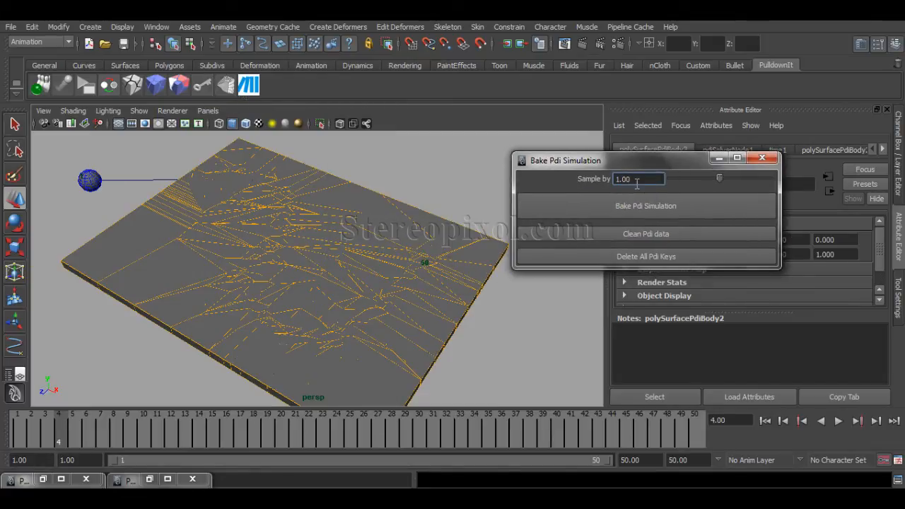
pyautogui.moveTo(645, 207)
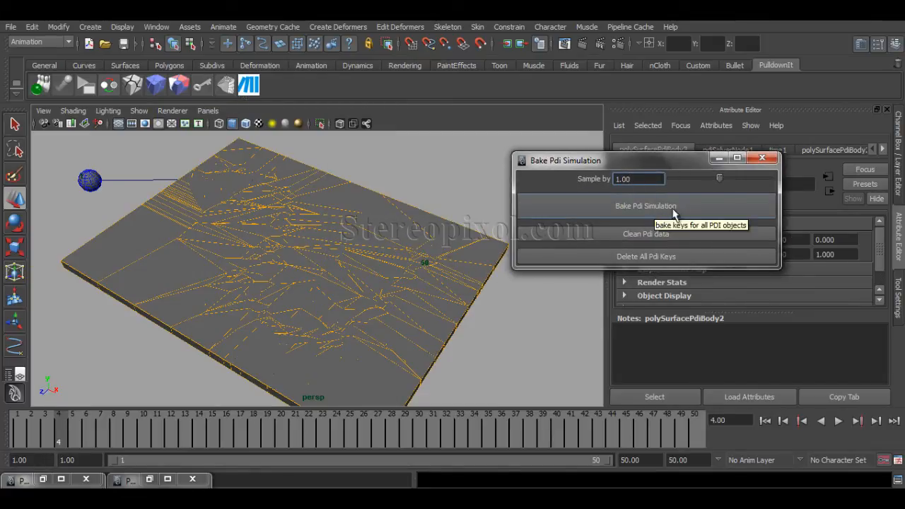
pyautogui.moveTo(639, 238)
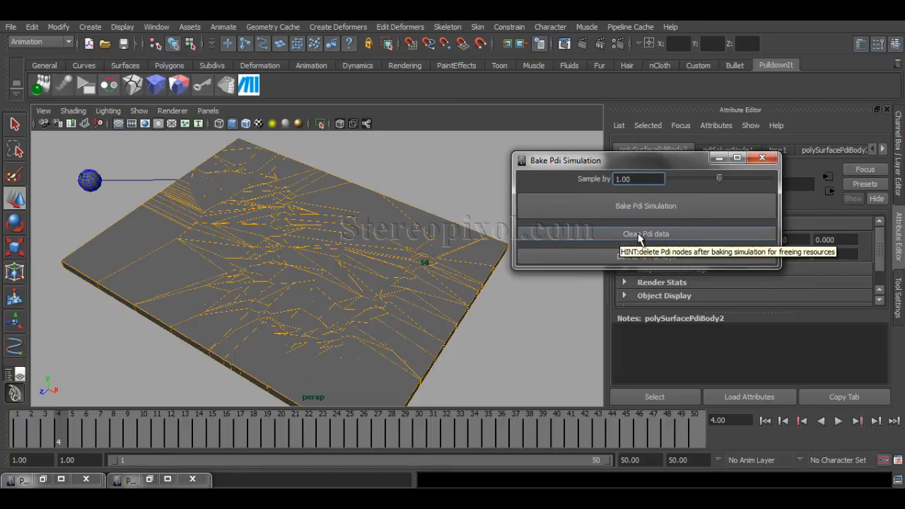
pyautogui.moveTo(630, 211)
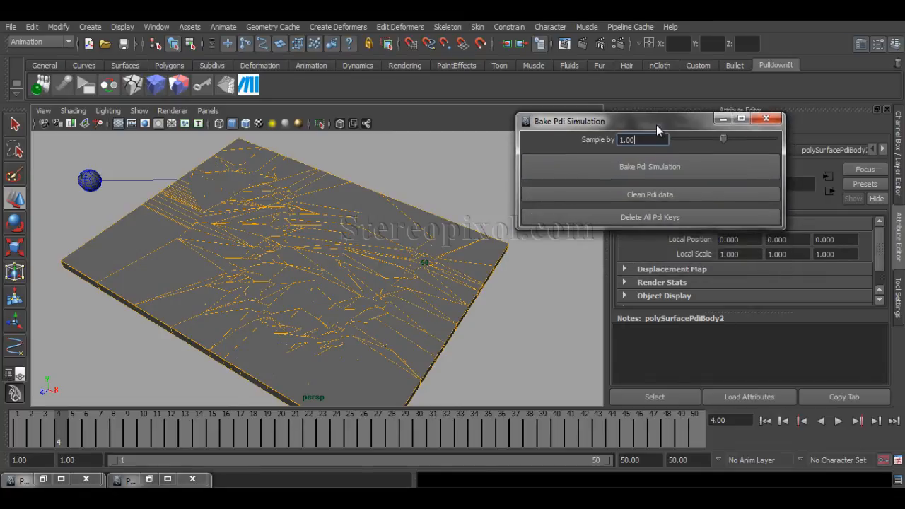
# Step: Bake the Pdi simulation into keyframes and accept the Pdi Info notice that dynamics are disabled
pyautogui.moveTo(644, 122); pyautogui.dragTo(650, 128)
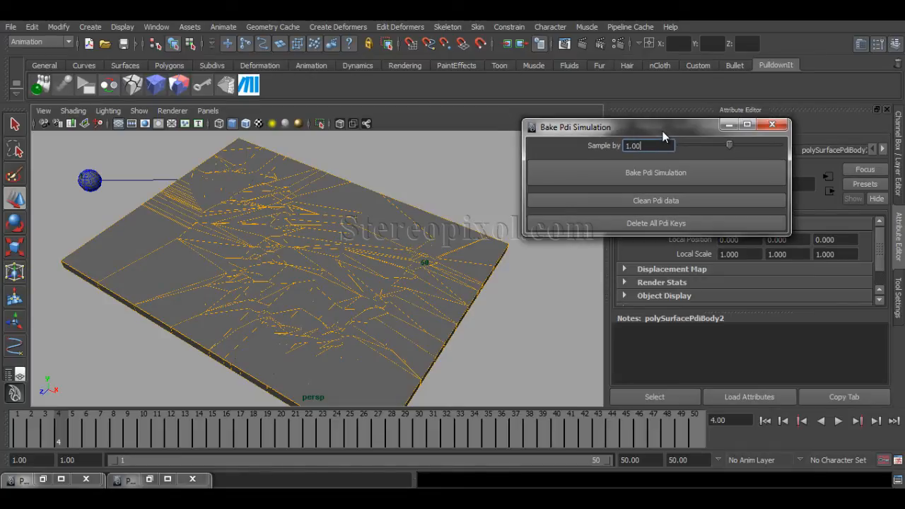
pyautogui.click(656, 172)
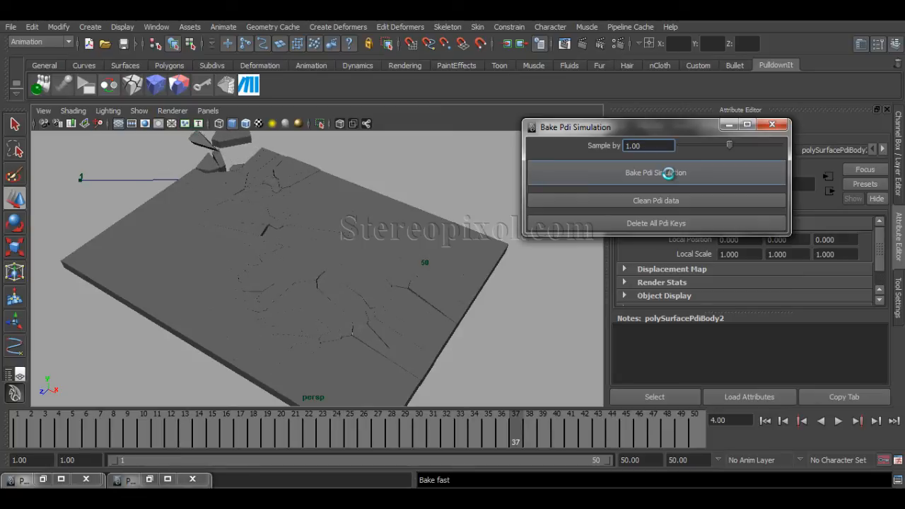
pyautogui.click(657, 173)
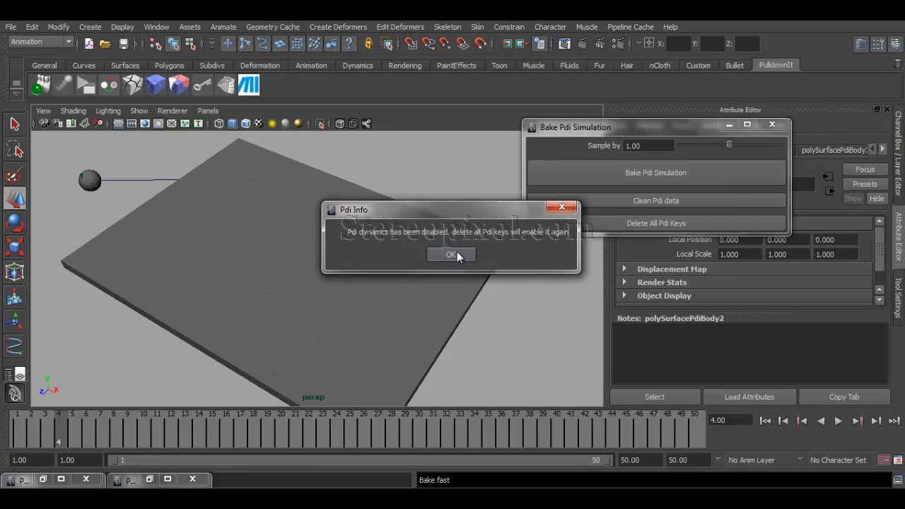
pyautogui.moveTo(455, 261)
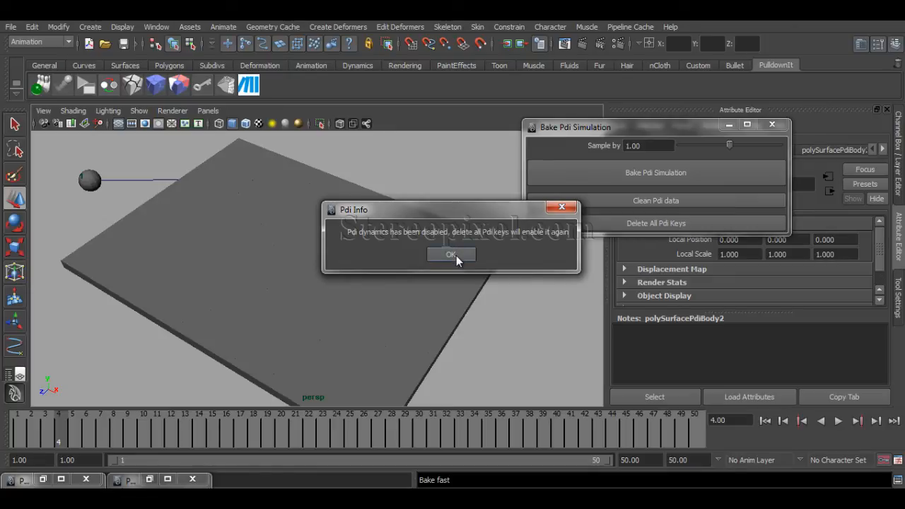
pyautogui.click(453, 254)
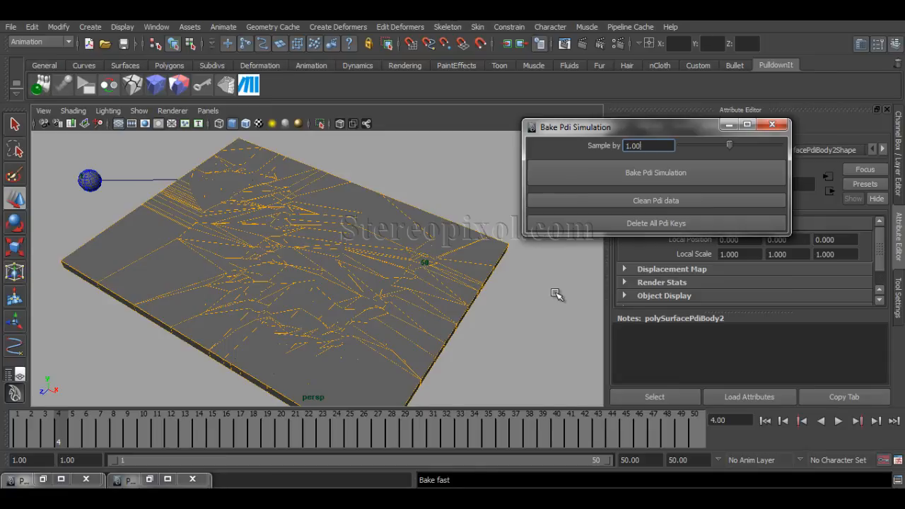
pyautogui.click(838, 422)
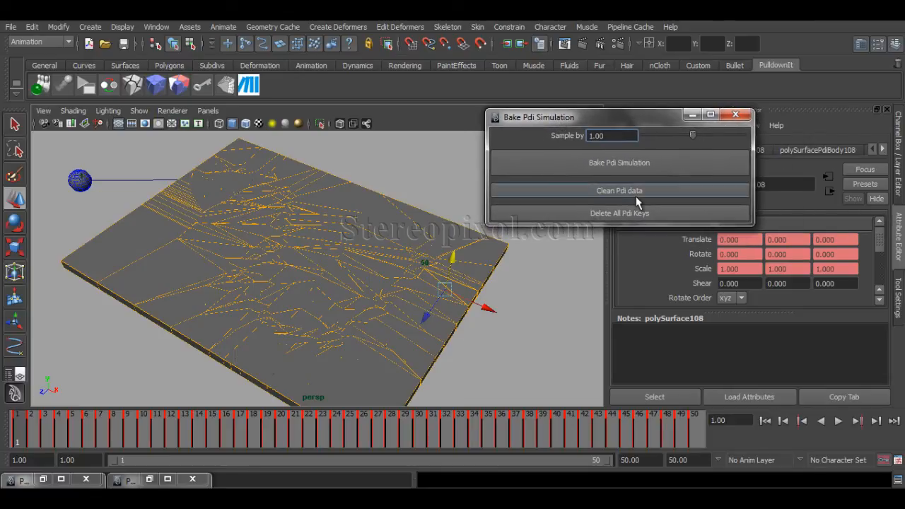
pyautogui.moveTo(619, 212)
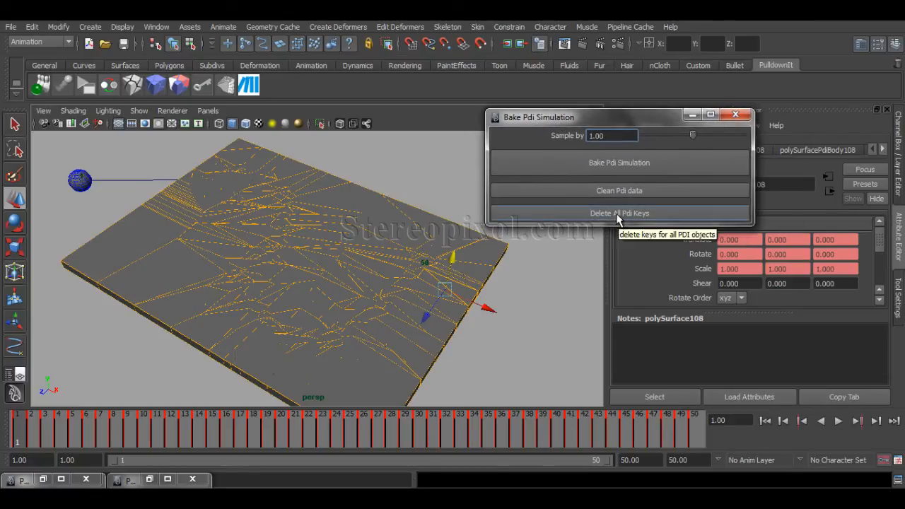
# Step: Delete all Pdi keys from the shards, confirming Yes, so dynamics are re-enabled
pyautogui.click(619, 212)
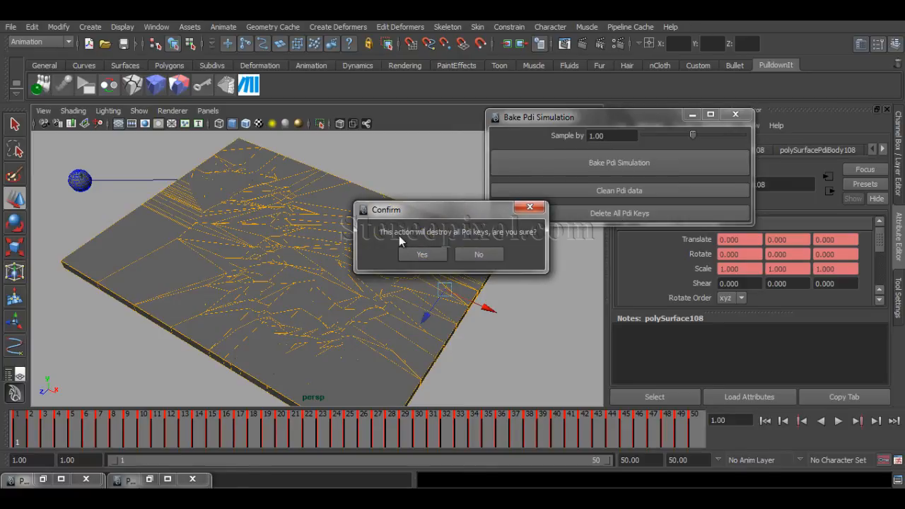
pyautogui.moveTo(465, 239)
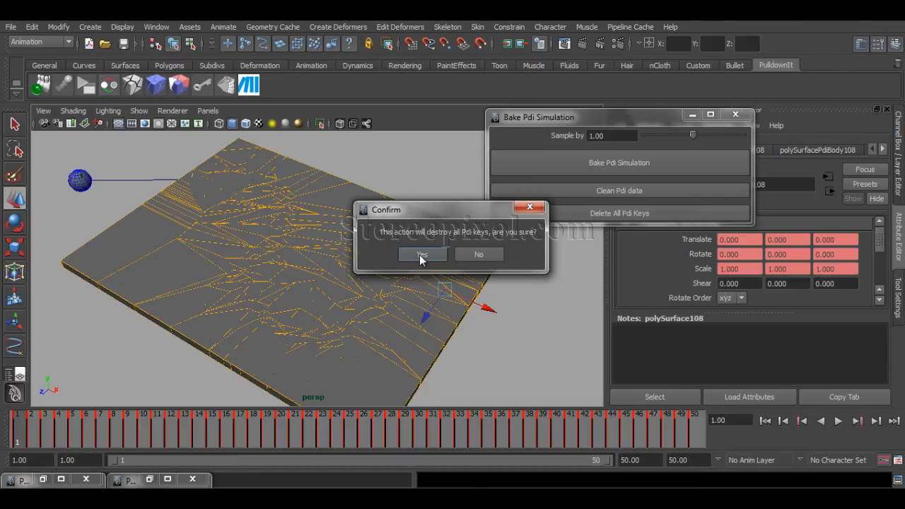
pyautogui.click(421, 255)
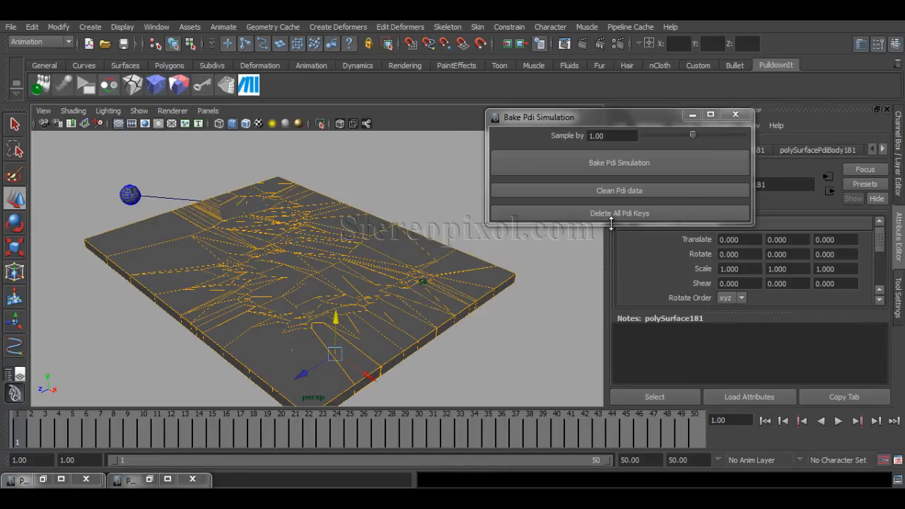
# Step: Replay the un-baked simulation and stop around frame 27 as the slab breaks apart
pyautogui.click(839, 422)
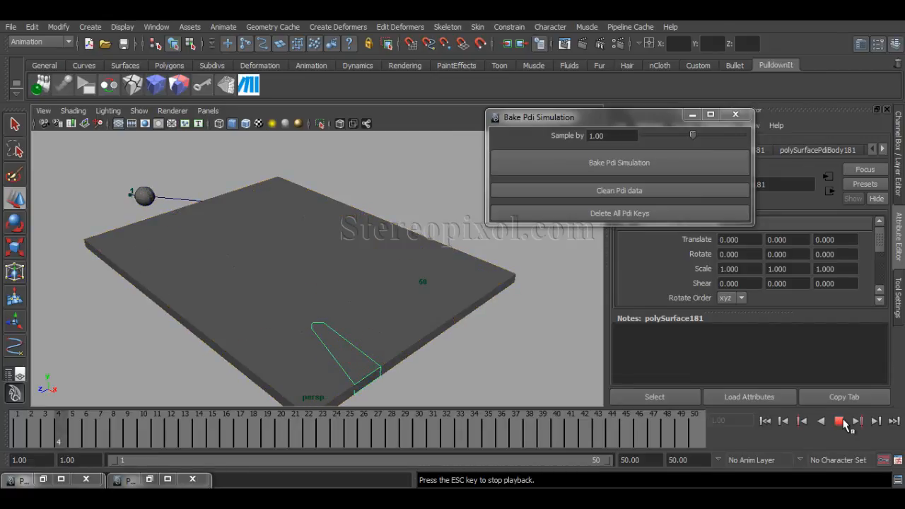
pyautogui.click(839, 421)
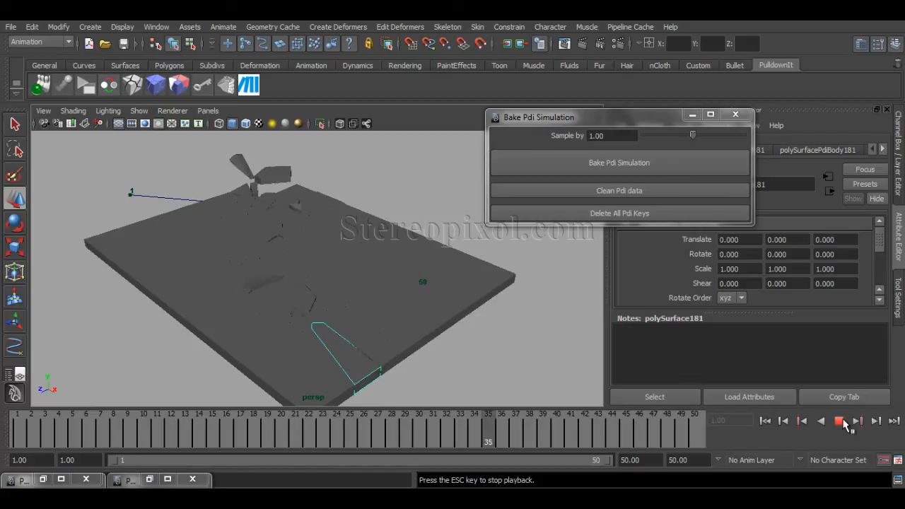
pyautogui.click(857, 422)
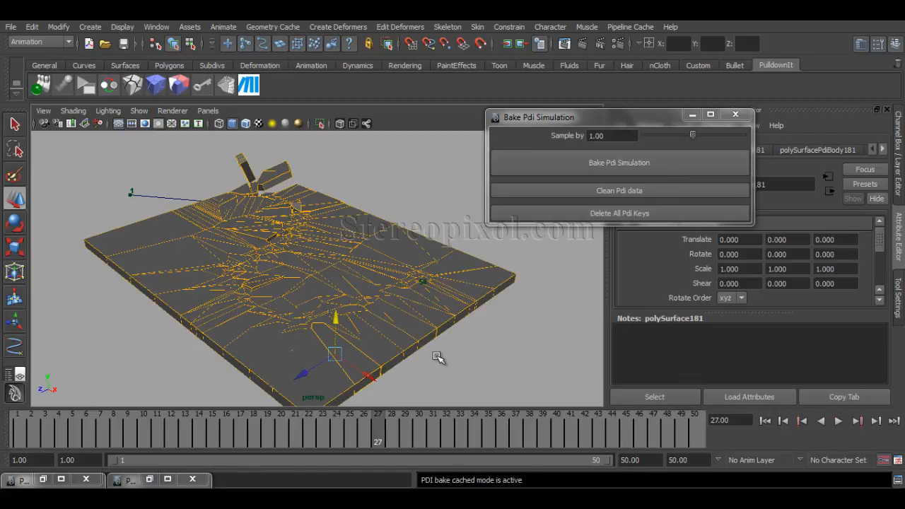